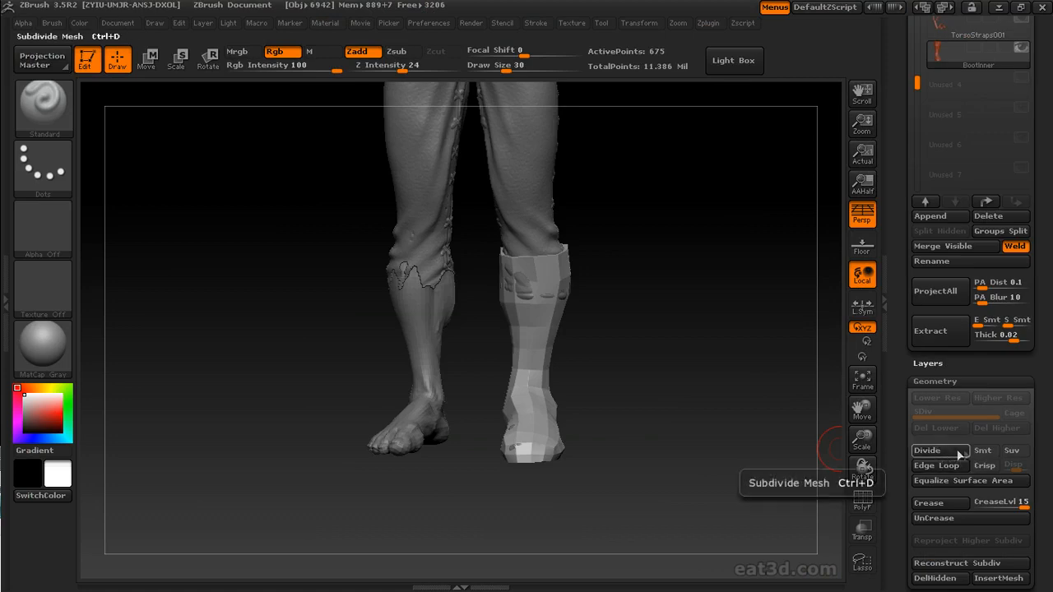
- Add a subdivision level to the shin boot before shaping the rolled cuff
{"action": "left_click", "coordinate": [928, 451]}
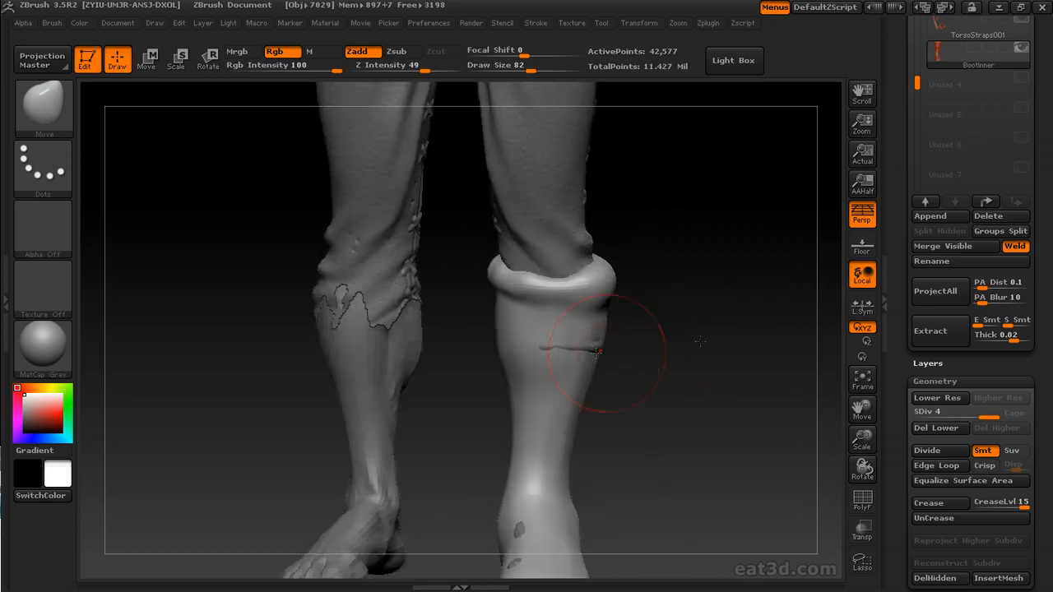
- Smooth the calf bumps, refine the shin surface and shape the boot around the foot
{"action": "left_click_drag", "start_coordinate": [596, 353], "coordinate": [650, 321]}
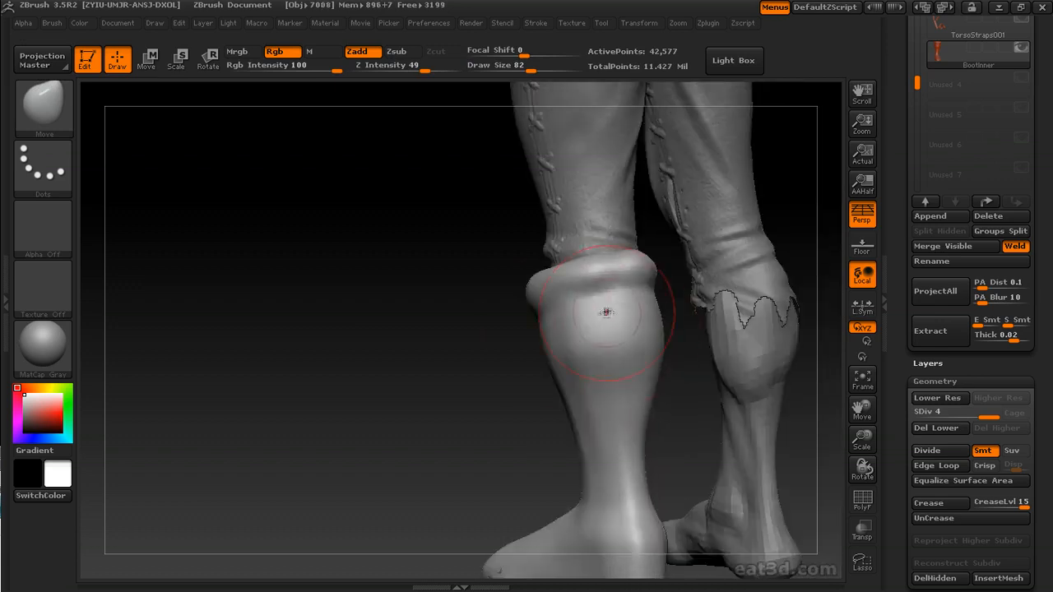
{"action": "left_click_drag", "start_coordinate": [609, 313], "coordinate": [493, 428]}
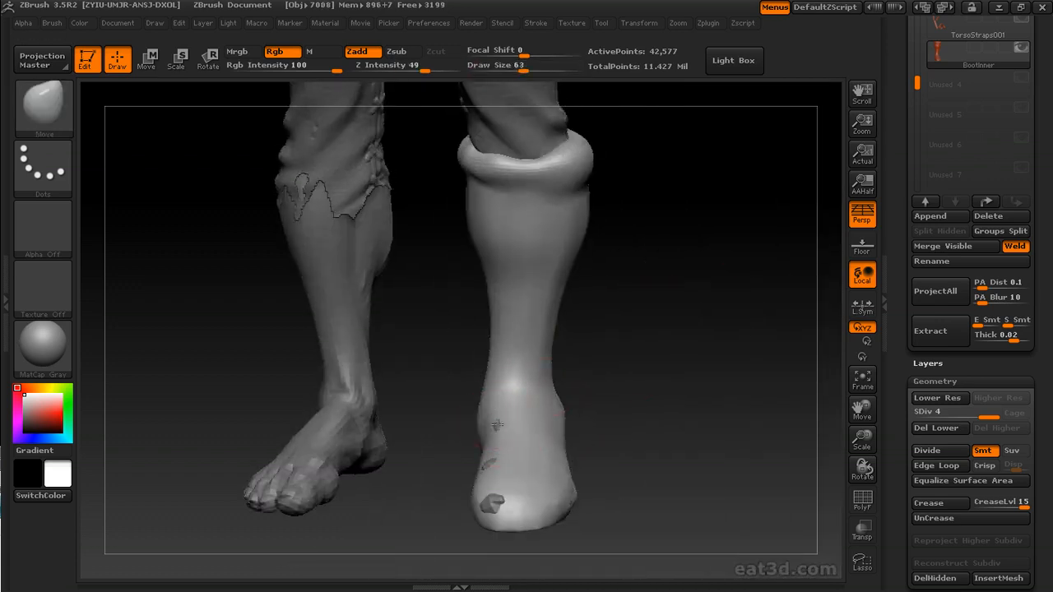
{"action": "left_click_drag", "start_coordinate": [494, 425], "coordinate": [461, 452]}
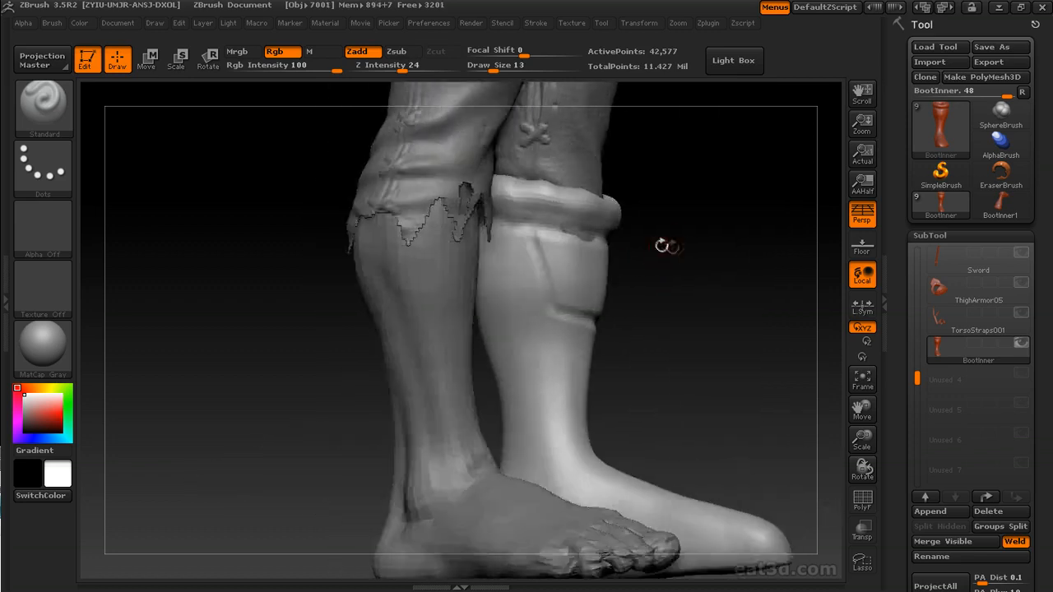
- Carve the shin panel's edge into the boot just below the cuff
{"action": "left_click_drag", "start_coordinate": [667, 247], "coordinate": [740, 243]}
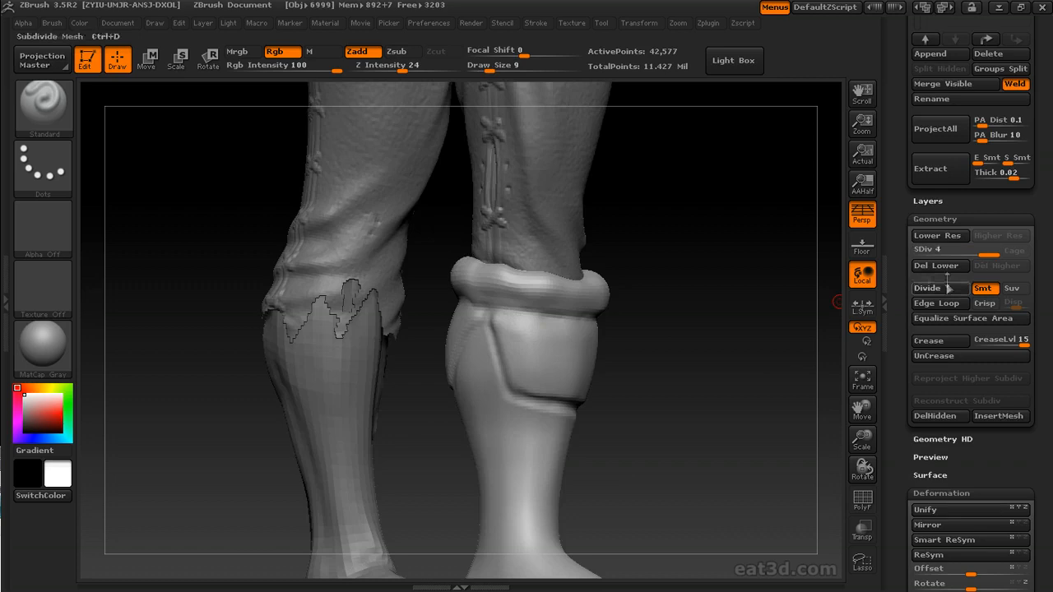
- Subdivide the boot again and build up the shin plate's border and side rim
{"action": "left_click", "coordinate": [926, 286]}
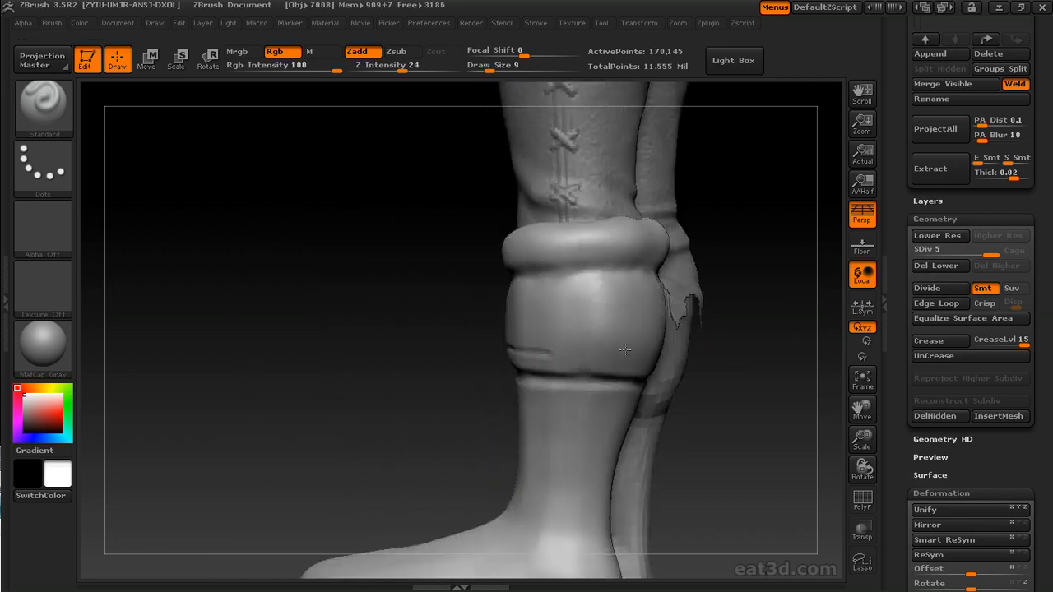
{"action": "left_click_drag", "start_coordinate": [625, 348], "coordinate": [650, 300]}
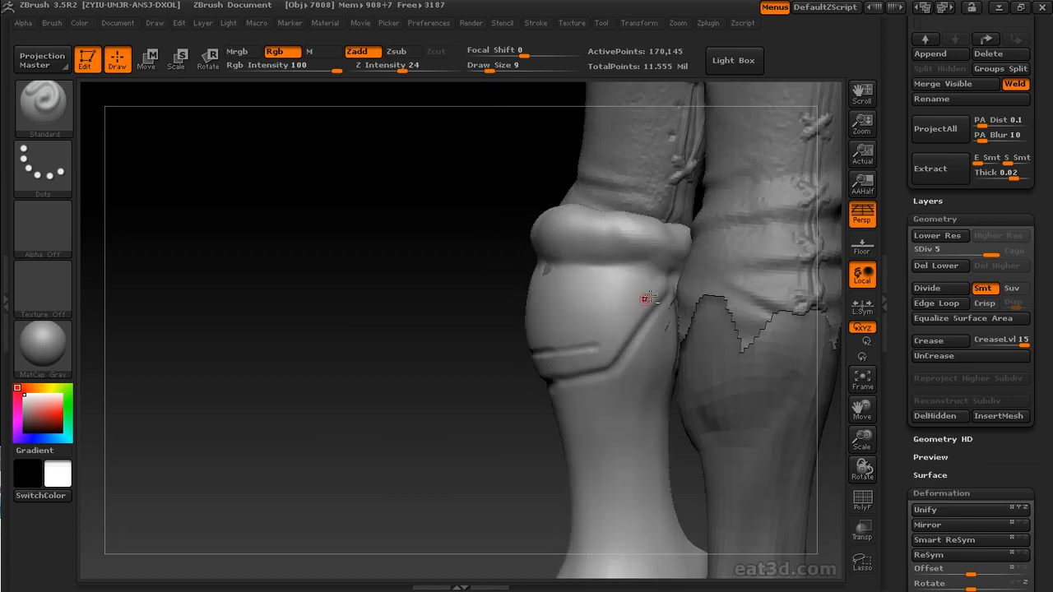
{"action": "left_click_drag", "start_coordinate": [650, 296], "coordinate": [579, 316]}
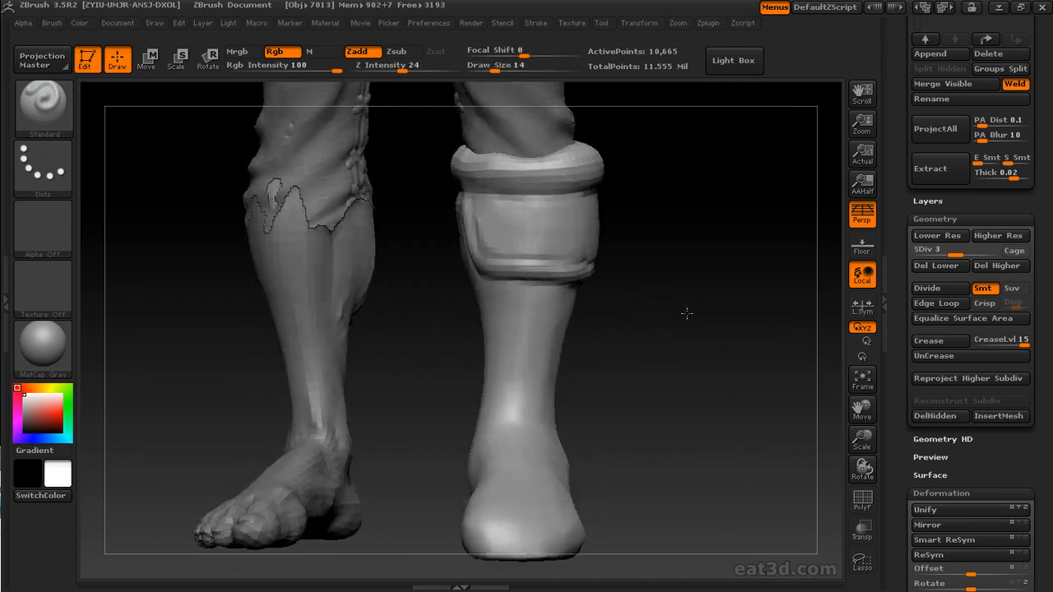
- At the highest subdivision, sharpen the shin plate edges and crease folds down the boot's side
{"action": "left_click", "coordinate": [940, 288]}
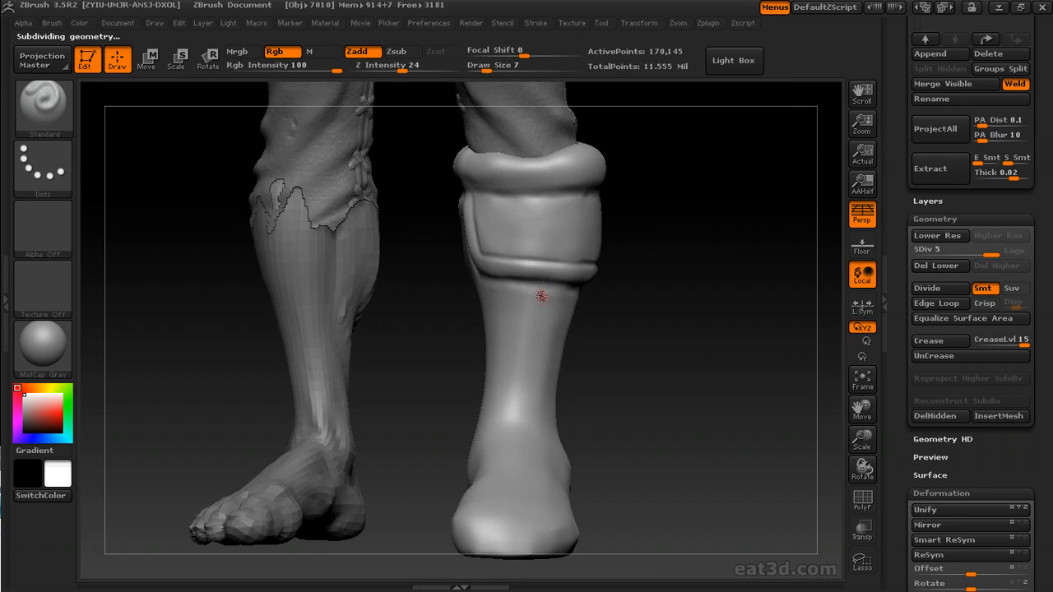
{"action": "left_click_drag", "start_coordinate": [542, 296], "coordinate": [517, 419]}
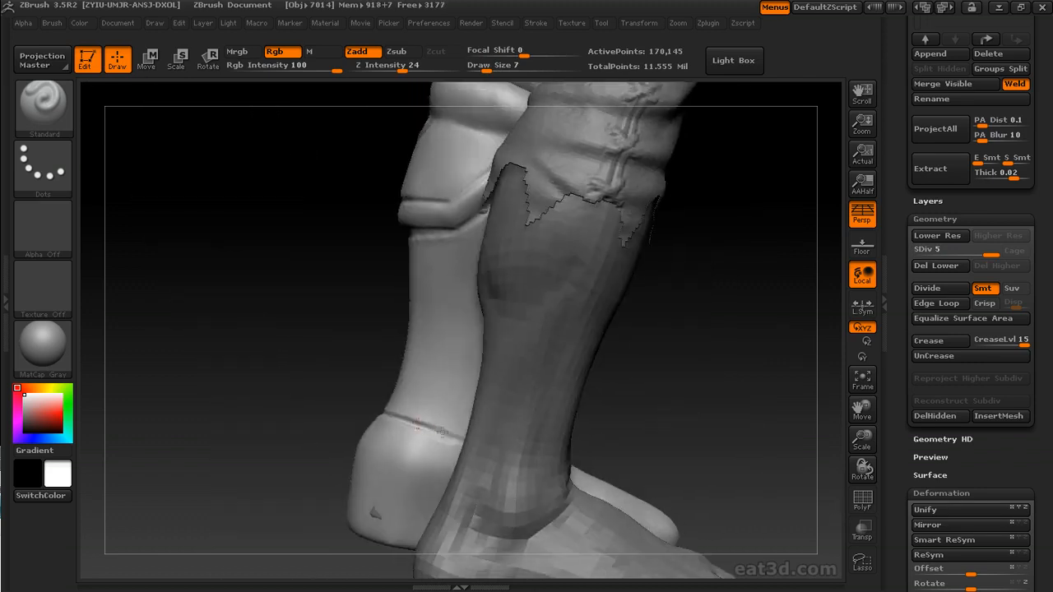
{"action": "left_click_drag", "start_coordinate": [444, 329], "coordinate": [599, 345]}
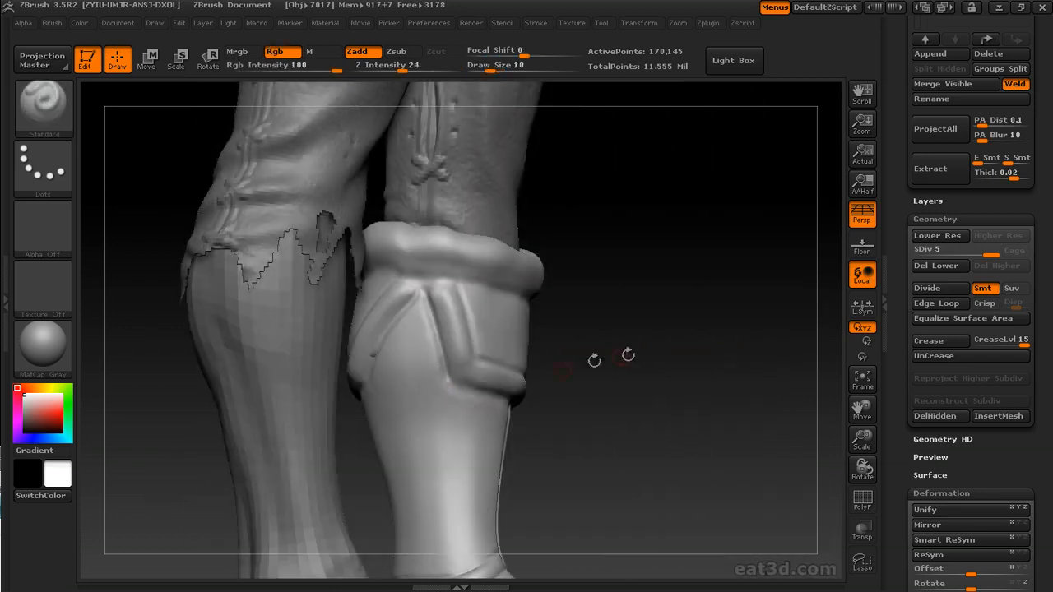
{"action": "left_click_drag", "start_coordinate": [594, 357], "coordinate": [526, 364]}
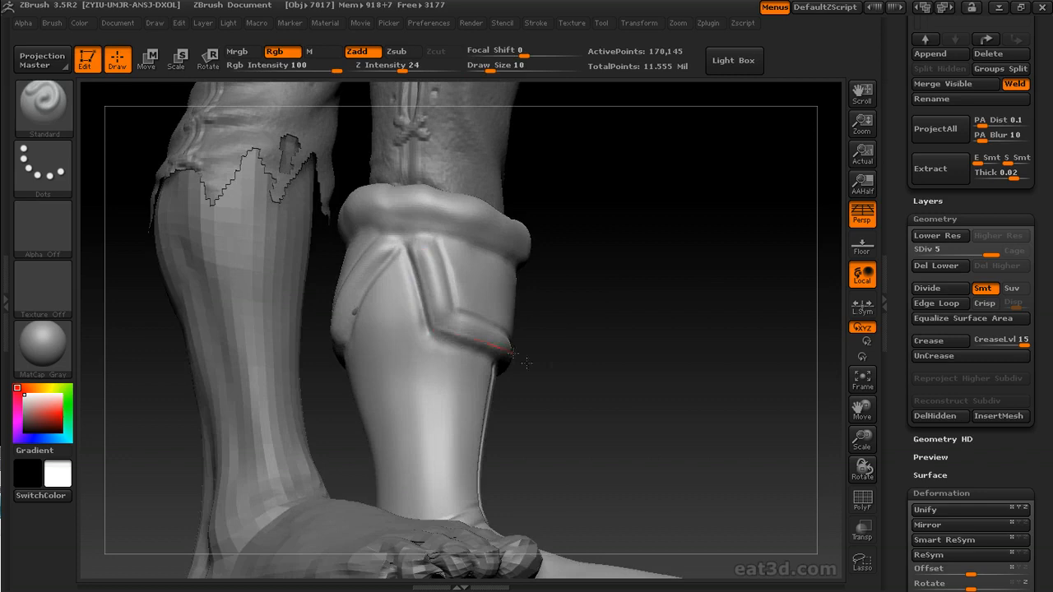
- Sculpt a raised band encircling the boot's ankle
{"action": "left_click_drag", "start_coordinate": [493, 362], "coordinate": [691, 370]}
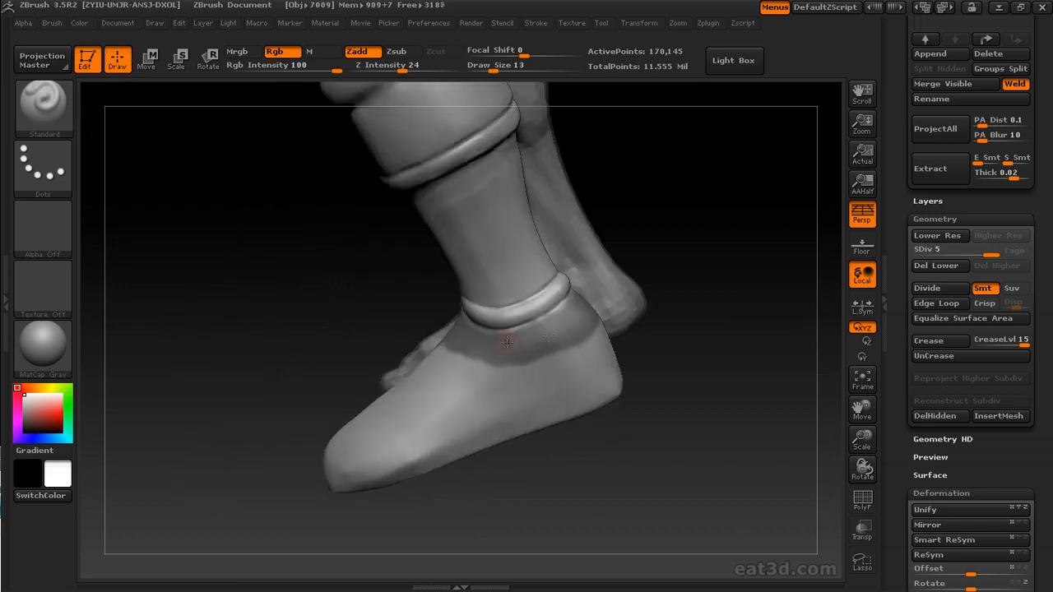
- View the back of the rolled cuff and bring up the Alpha pattern library
{"action": "left_click_drag", "start_coordinate": [506, 341], "coordinate": [688, 305]}
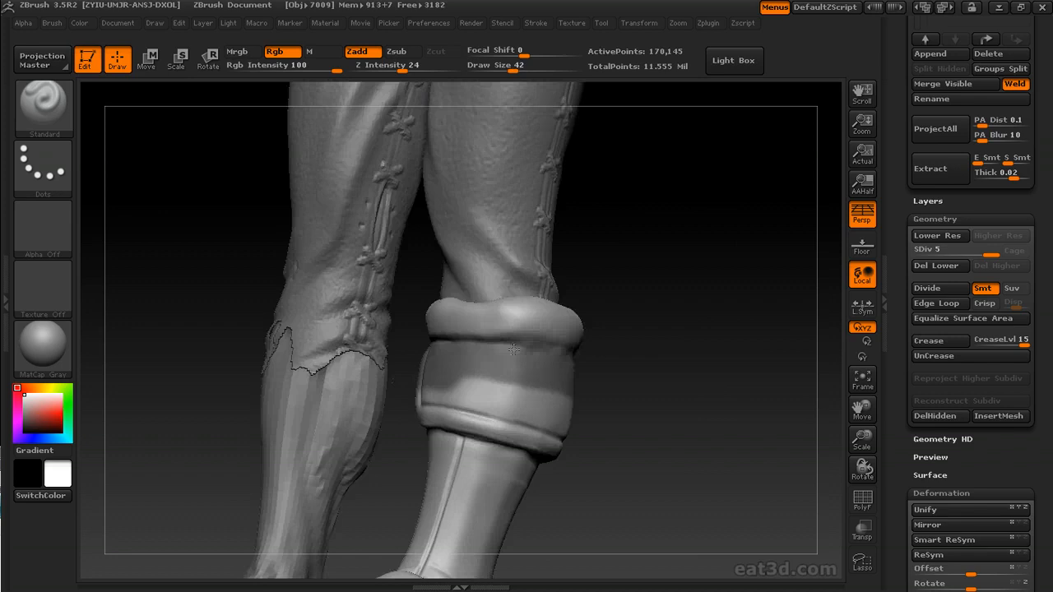
{"action": "left_click_drag", "start_coordinate": [510, 349], "coordinate": [593, 436]}
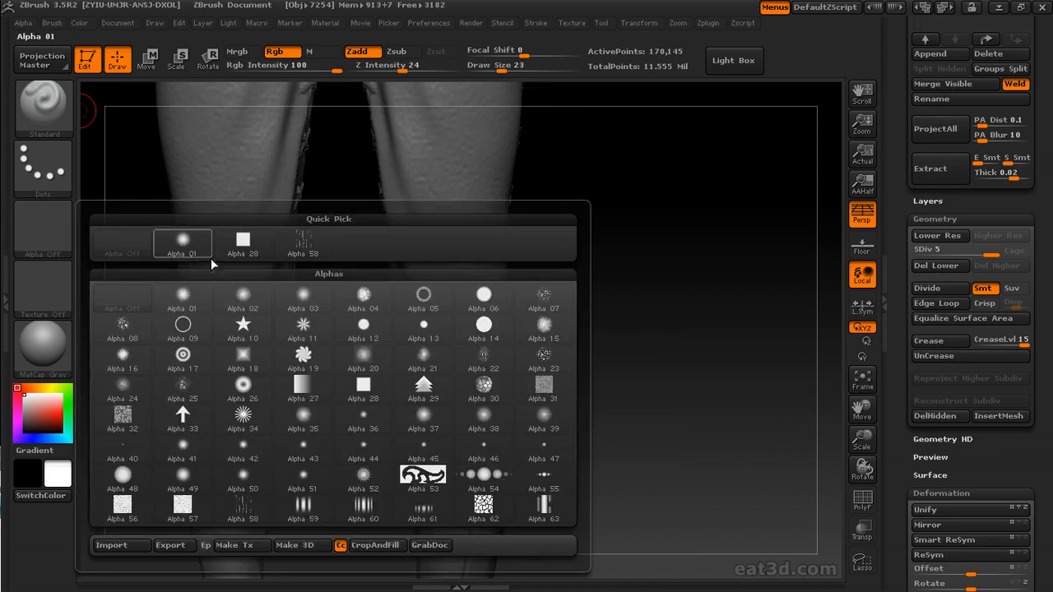
- Choose a fur alpha pattern for texturing the cuff
{"action": "left_click", "coordinate": [303, 244]}
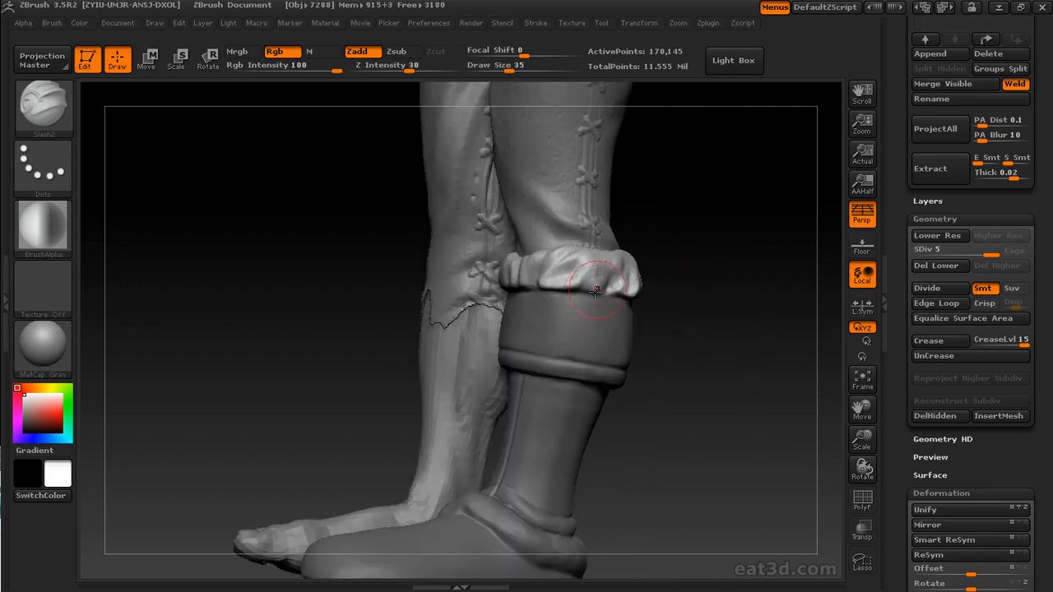
- Stamp the fur texture along the cuff's side, lower edge and front while turning the leg
{"action": "left_click_drag", "start_coordinate": [592, 288], "coordinate": [481, 260]}
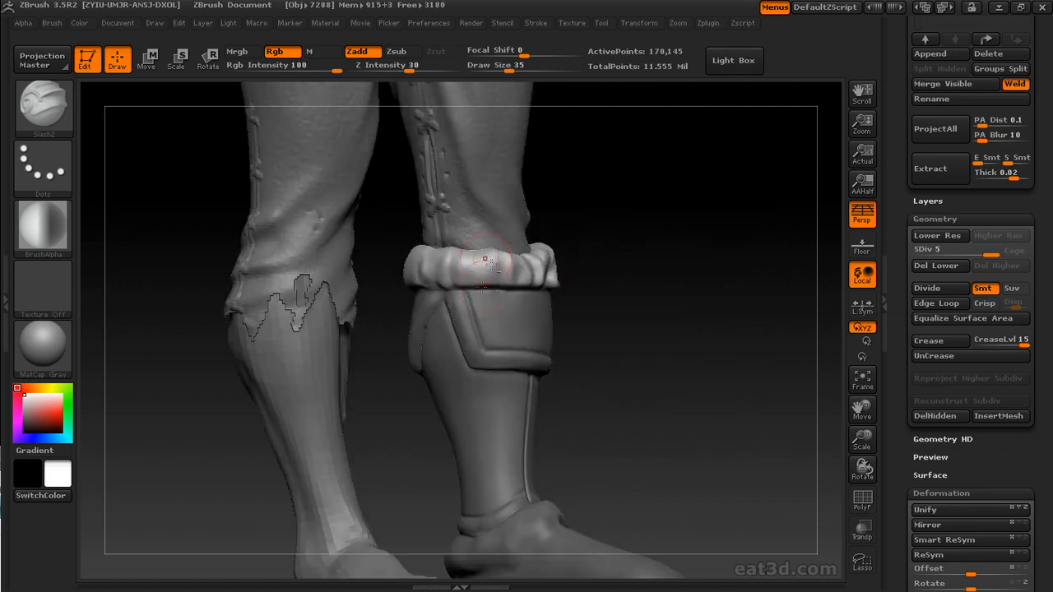
{"action": "left_click_drag", "start_coordinate": [480, 263], "coordinate": [419, 272]}
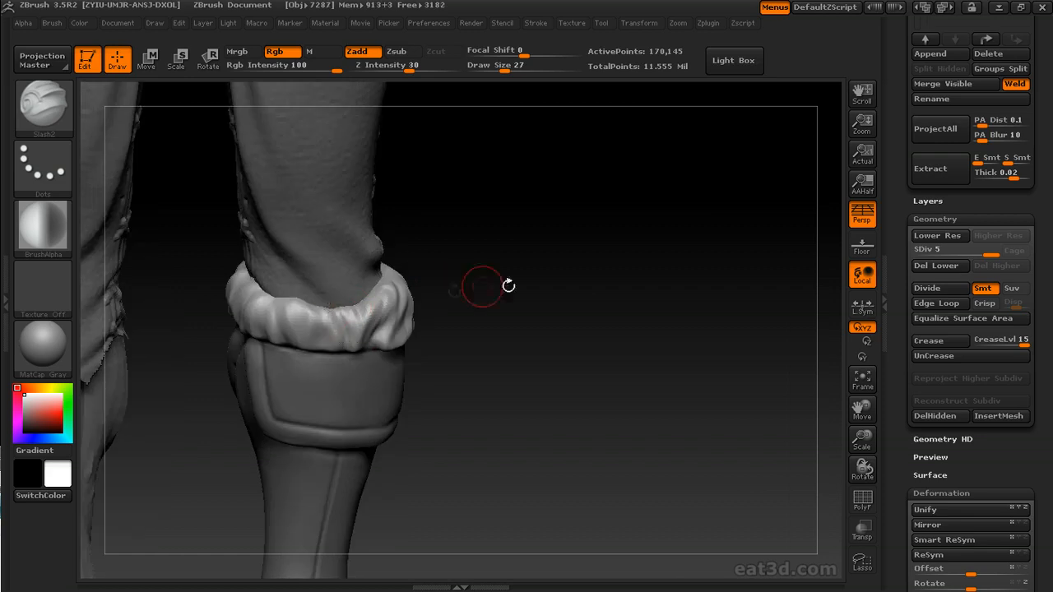
{"action": "left_click_drag", "start_coordinate": [480, 286], "coordinate": [296, 304]}
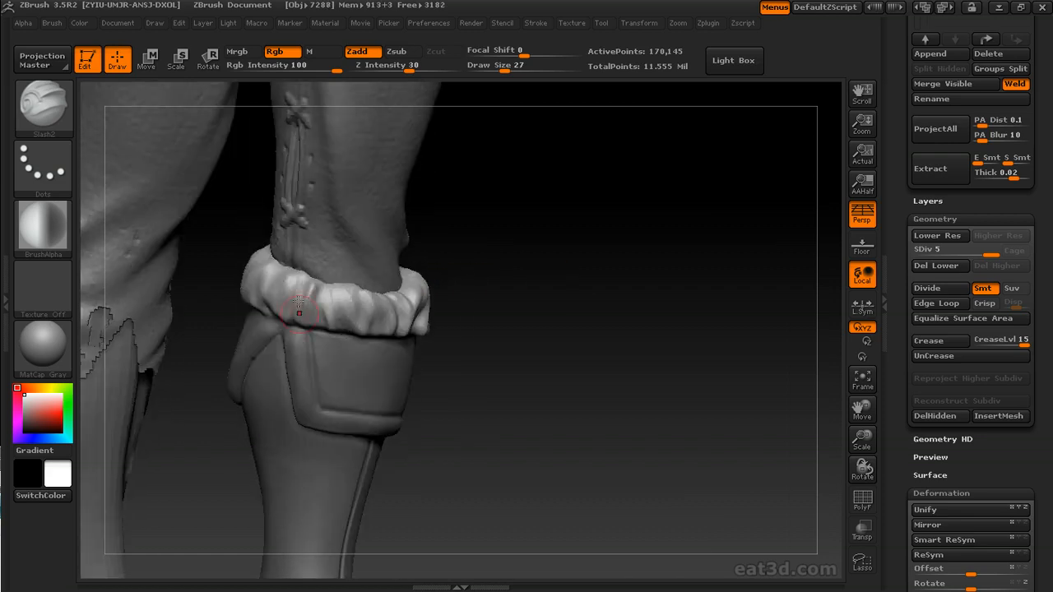
{"action": "left_click_drag", "start_coordinate": [299, 309], "coordinate": [362, 296]}
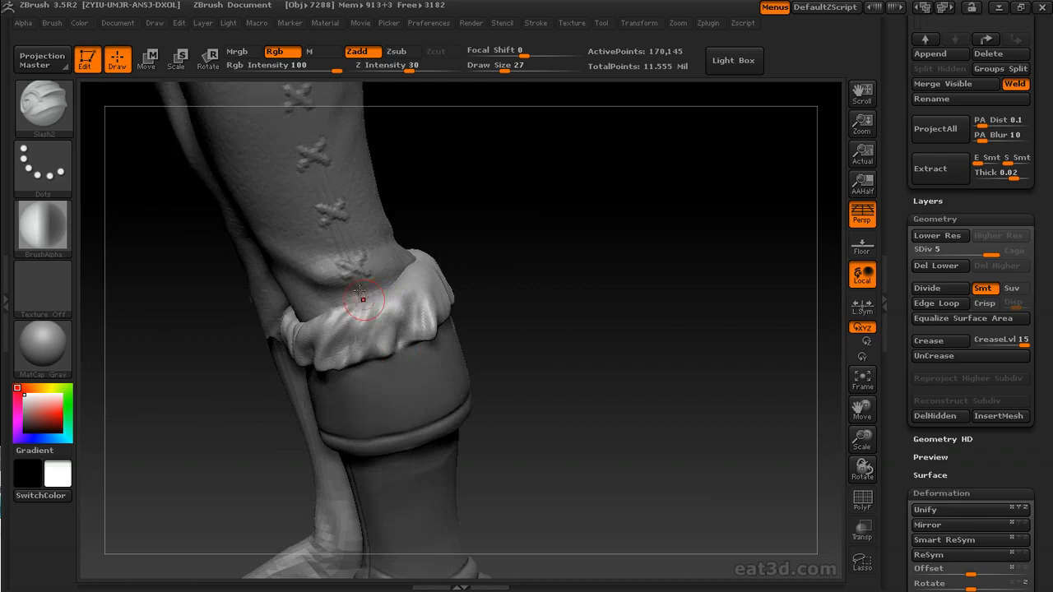
{"action": "left_click_drag", "start_coordinate": [362, 297], "coordinate": [395, 280]}
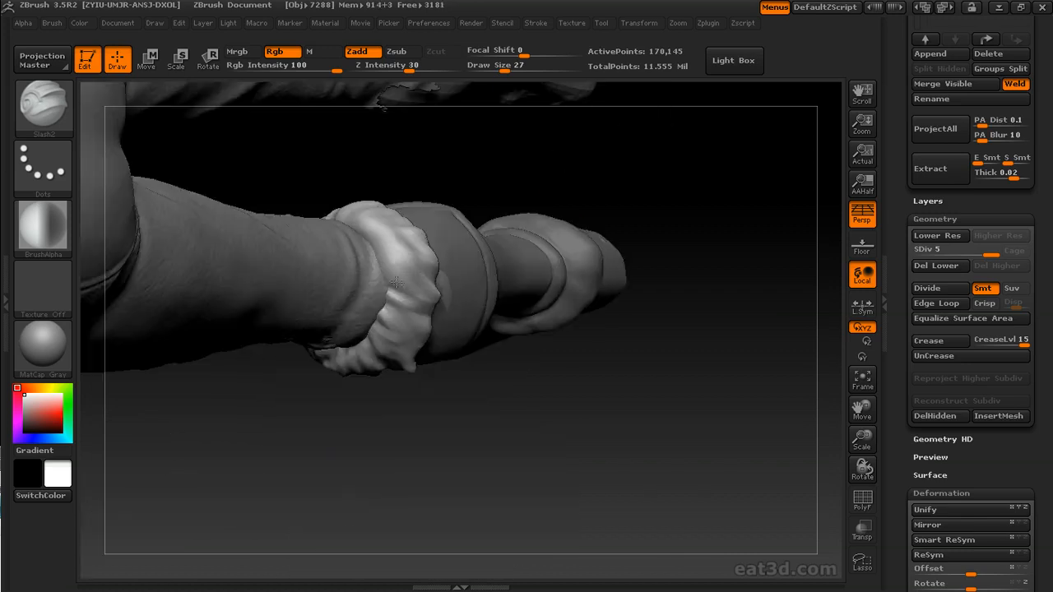
{"action": "left_click_drag", "start_coordinate": [395, 283], "coordinate": [329, 329]}
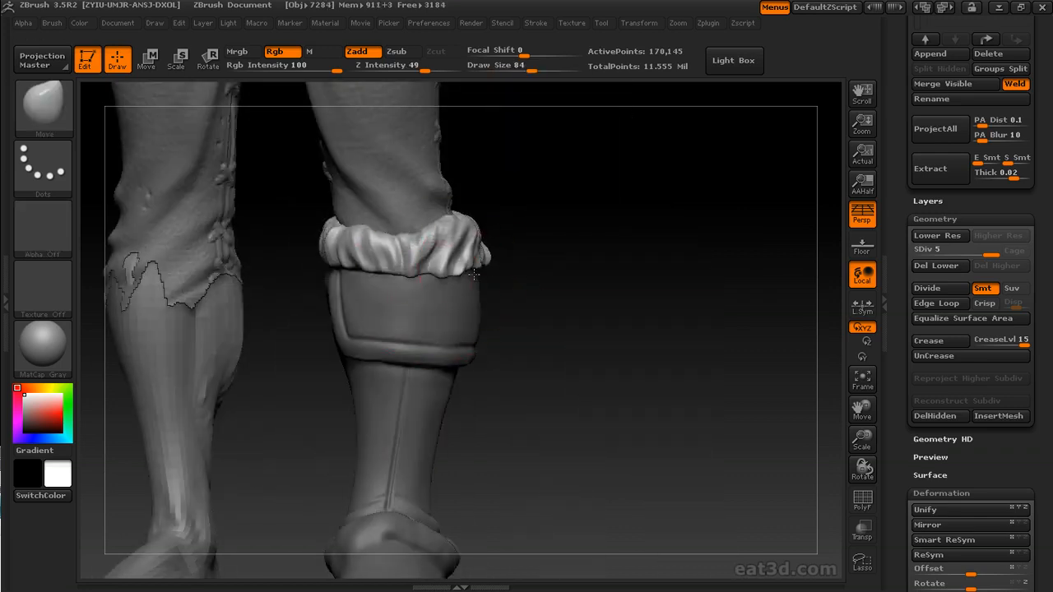
- Add fur detail to the cuff's back, then turn the model toward the ankle band
{"action": "left_click_drag", "start_coordinate": [474, 276], "coordinate": [679, 245]}
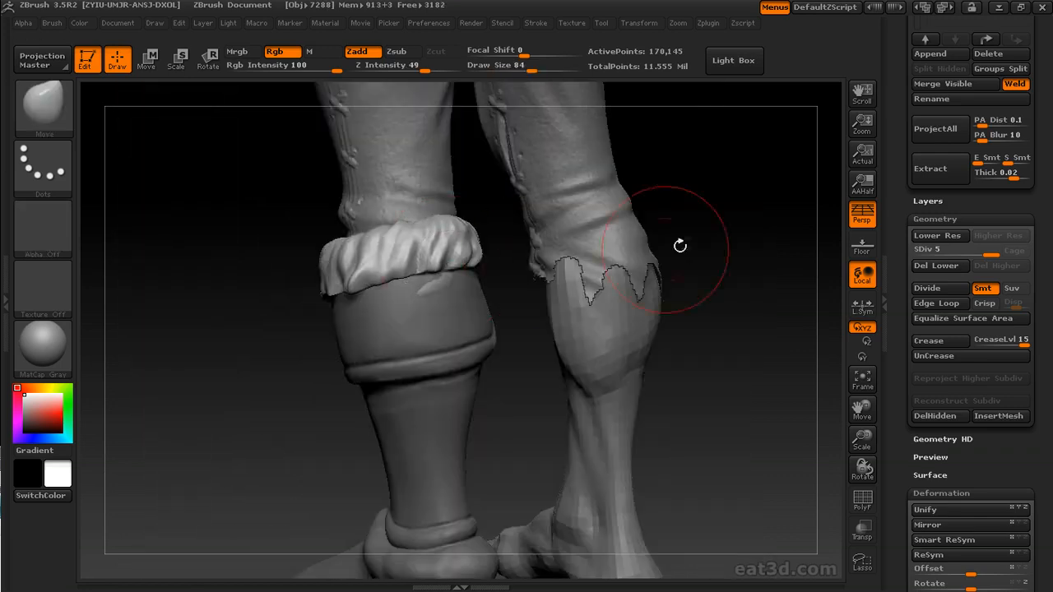
{"action": "left_click_drag", "start_coordinate": [680, 247], "coordinate": [743, 290]}
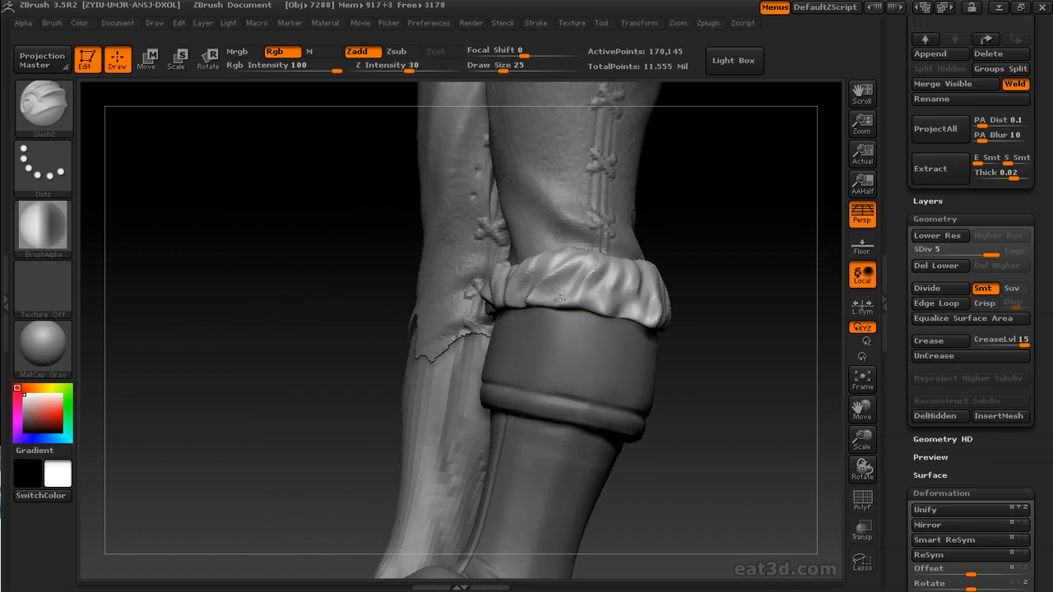
{"action": "left_click_drag", "start_coordinate": [559, 300], "coordinate": [543, 288]}
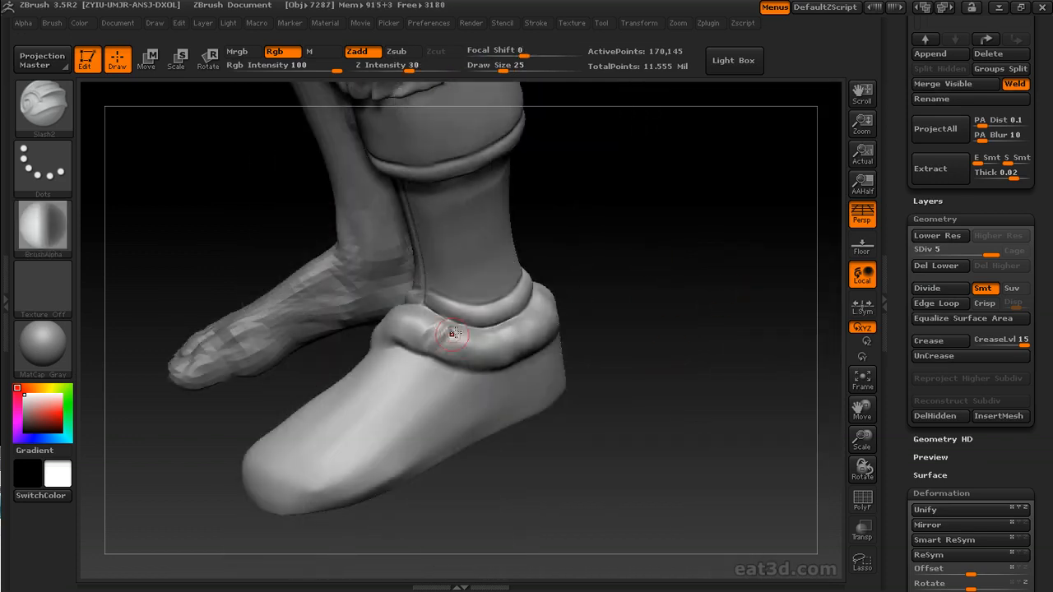
- Roughen the boot's ankle band with the crumpled fur texture, checking it from front and side
{"action": "left_click_drag", "start_coordinate": [453, 333], "coordinate": [527, 331]}
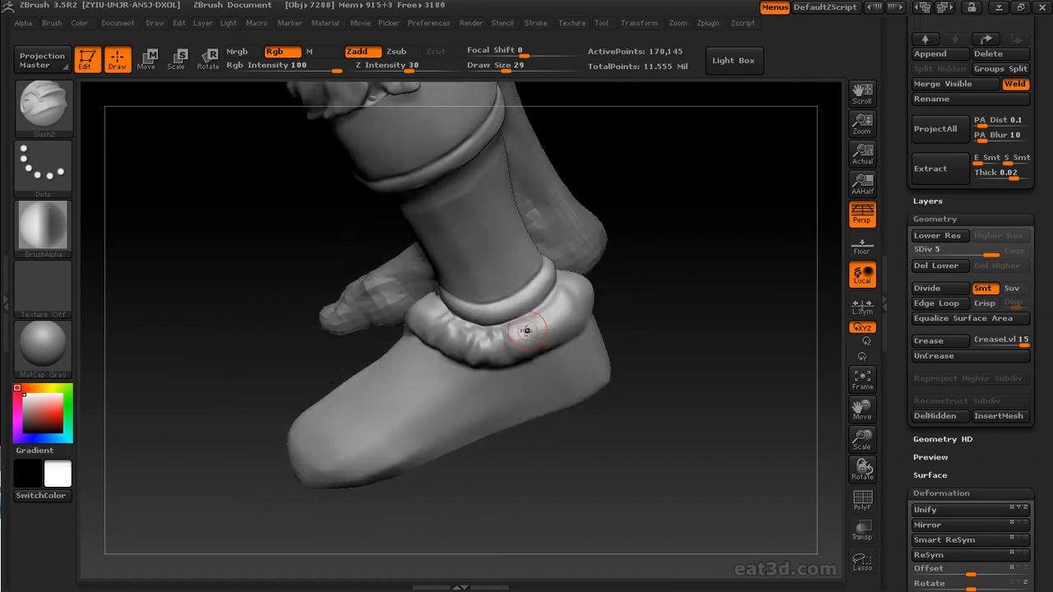
{"action": "left_click_drag", "start_coordinate": [526, 331], "coordinate": [494, 359]}
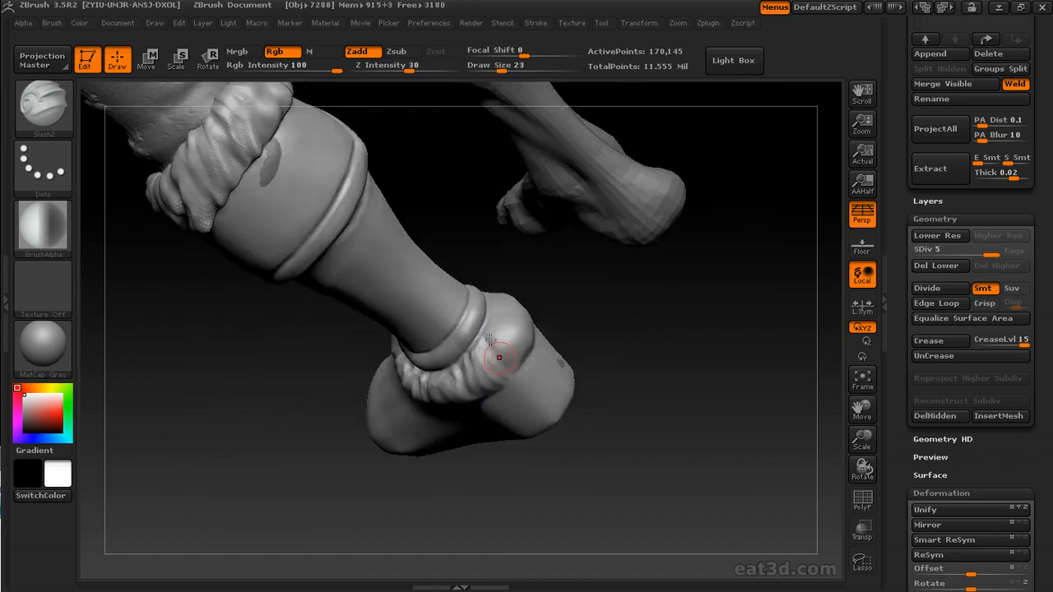
{"action": "left_click_drag", "start_coordinate": [494, 354], "coordinate": [520, 352]}
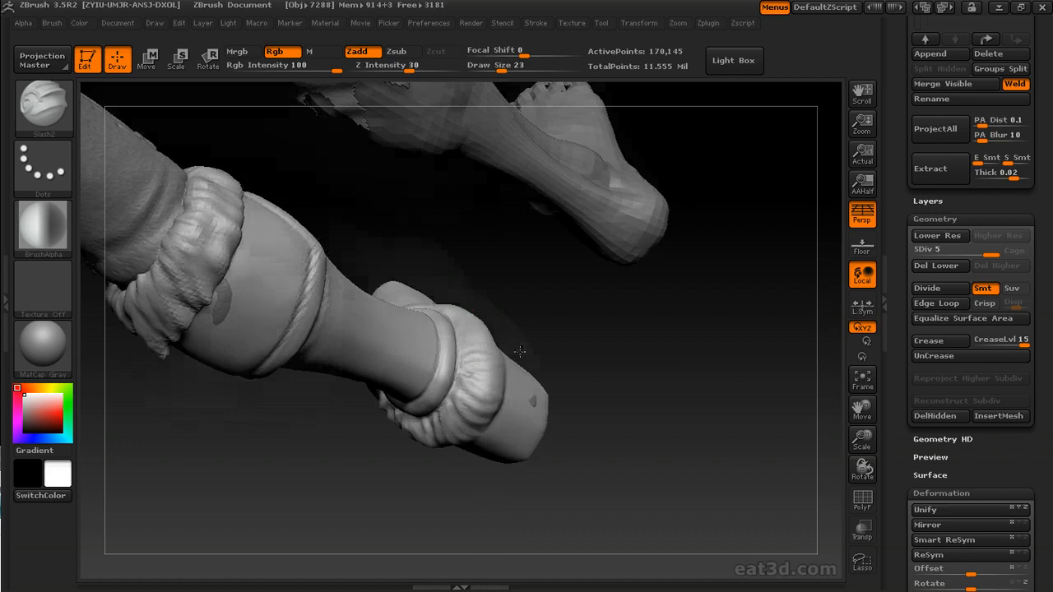
{"action": "left_click_drag", "start_coordinate": [518, 352], "coordinate": [426, 341]}
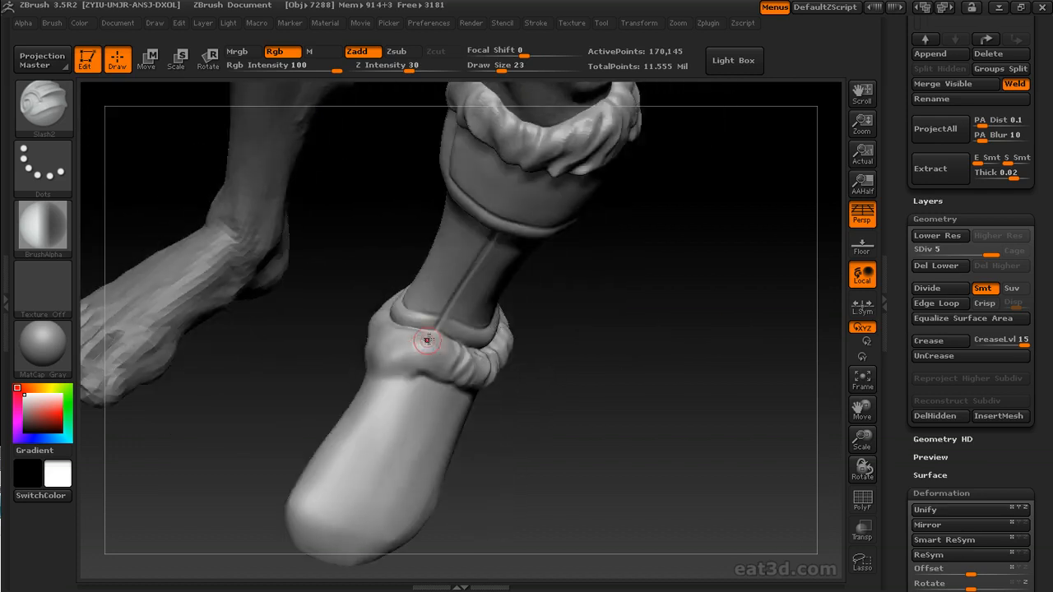
{"action": "left_click_drag", "start_coordinate": [426, 340], "coordinate": [415, 332]}
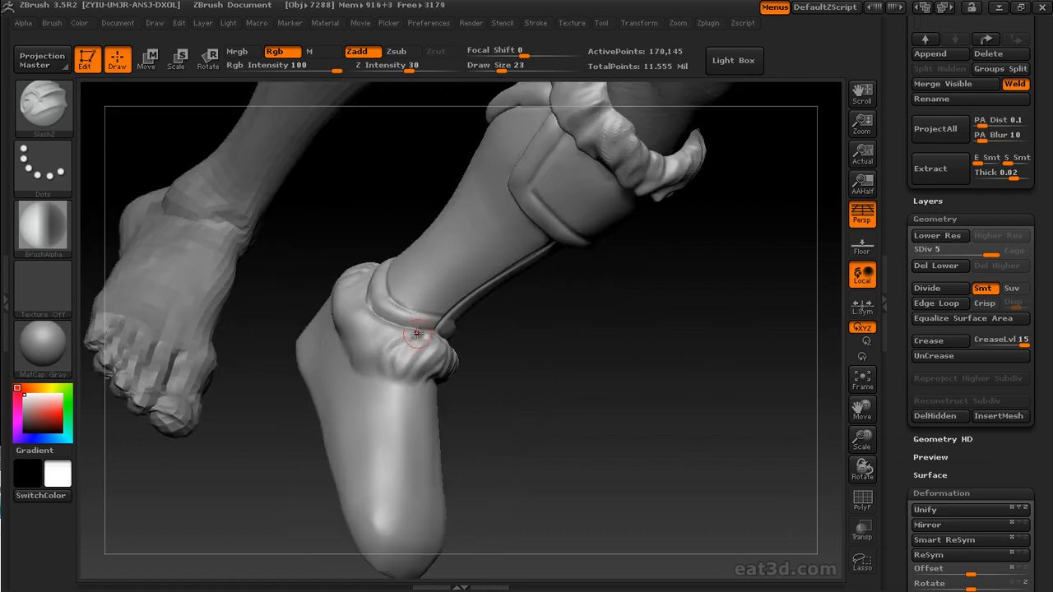
{"action": "left_click_drag", "start_coordinate": [414, 333], "coordinate": [345, 333]}
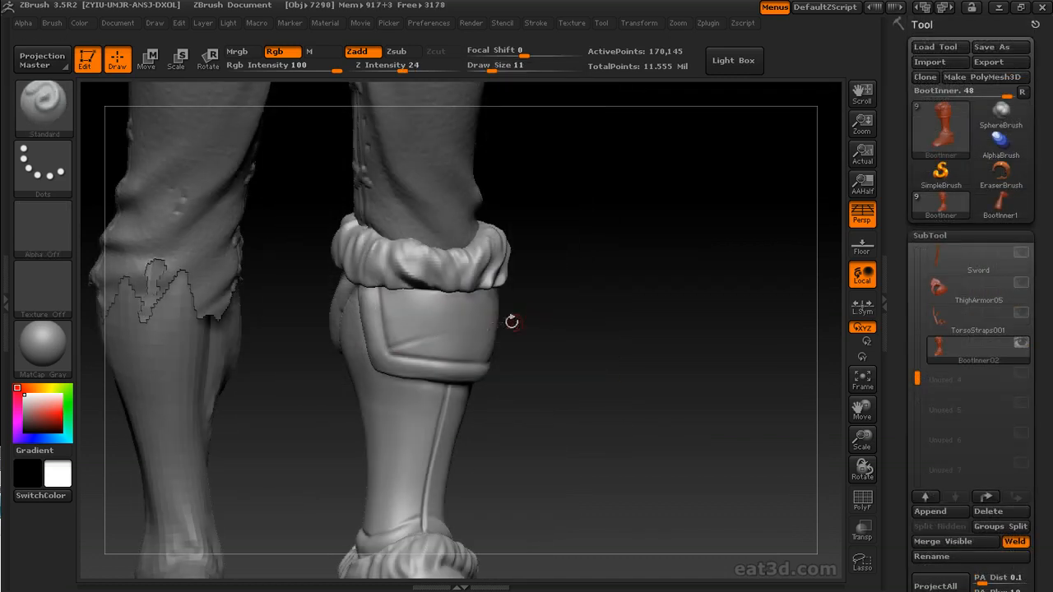
- Score a thin vertical seam down the front of the shin with the Standard brush
{"action": "left_click_drag", "start_coordinate": [510, 321], "coordinate": [394, 320]}
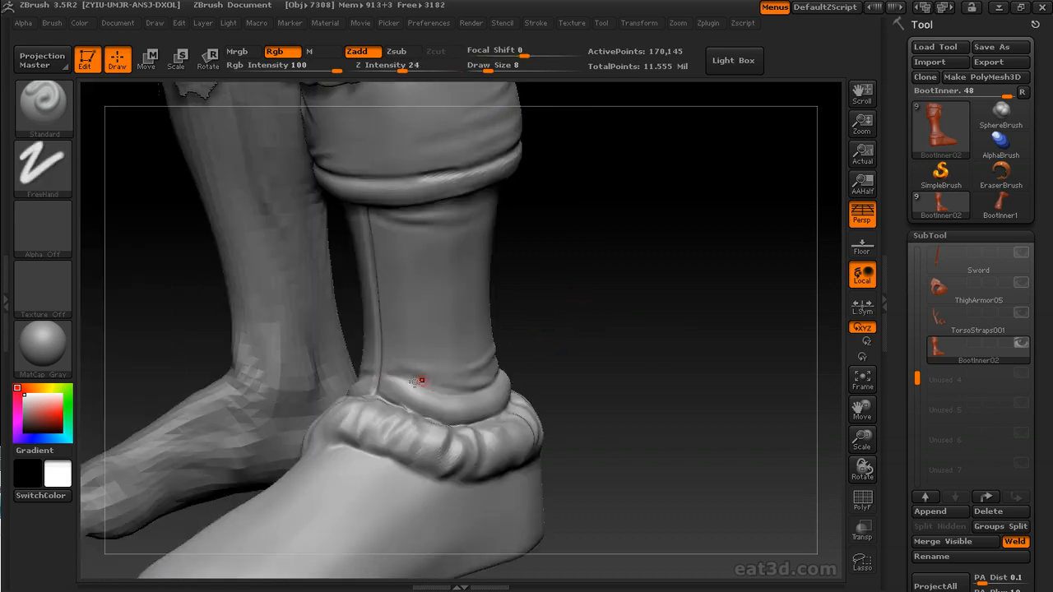
{"action": "left_click_drag", "start_coordinate": [411, 379], "coordinate": [346, 379]}
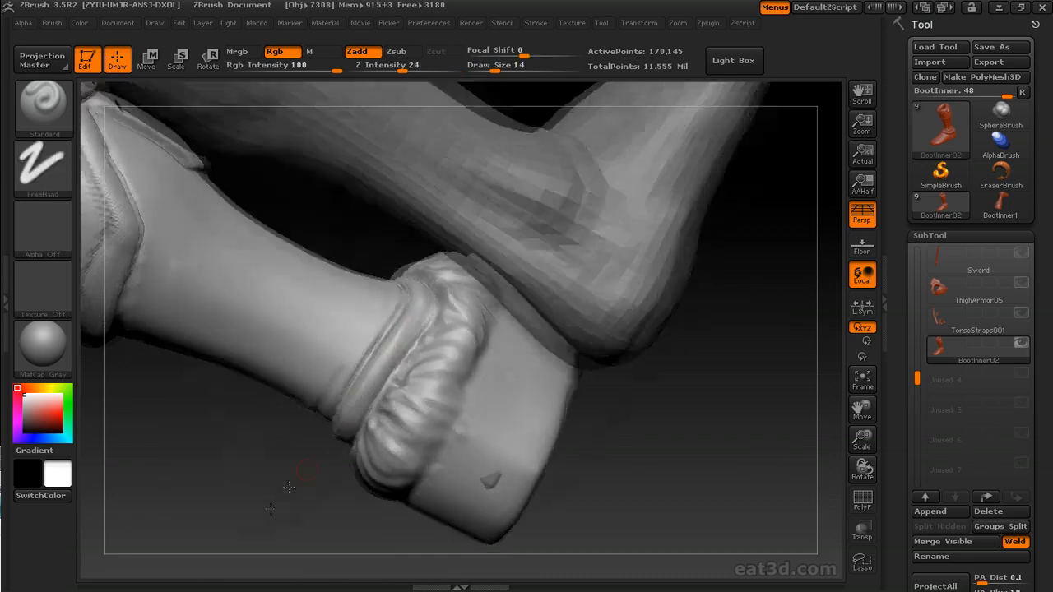
{"action": "left_click_drag", "start_coordinate": [288, 490], "coordinate": [411, 395]}
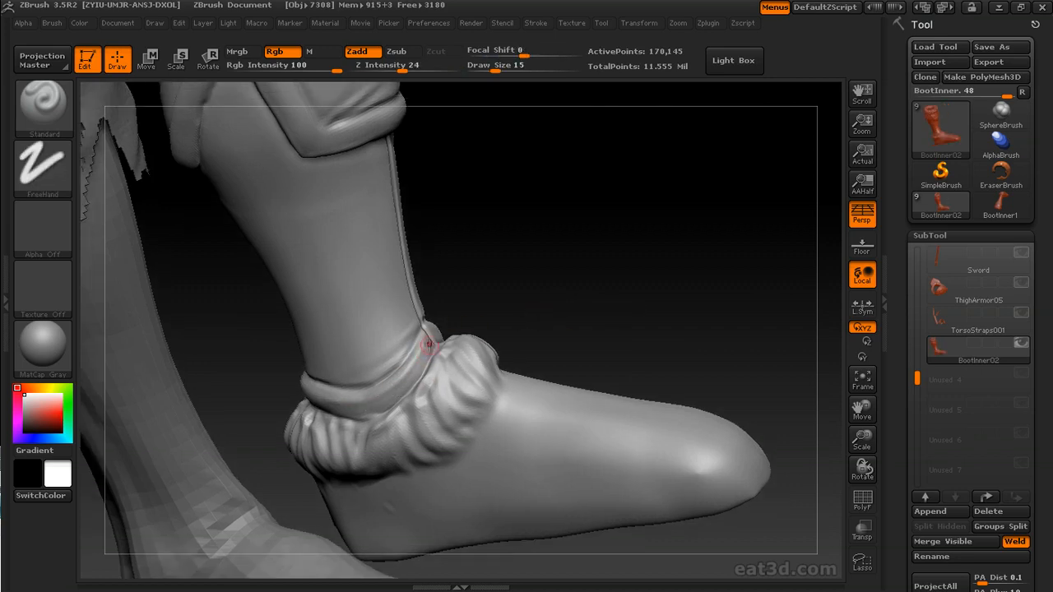
{"action": "left_click_drag", "start_coordinate": [428, 345], "coordinate": [584, 329]}
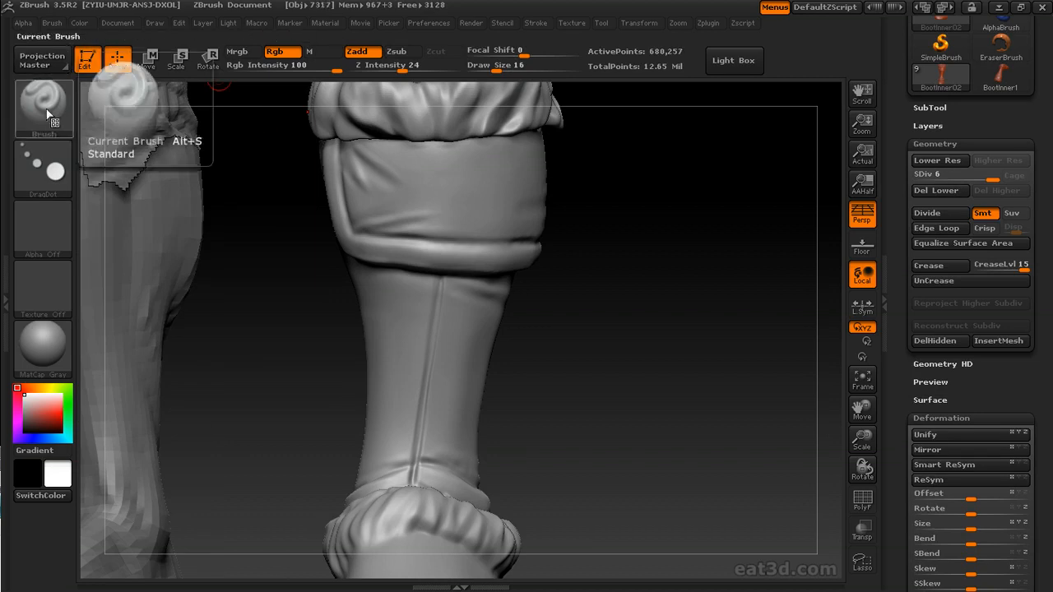
- Stamp ring-shaped eyelets in rows beside the shin seam with a DragDot brush
{"action": "left_click", "coordinate": [43, 107]}
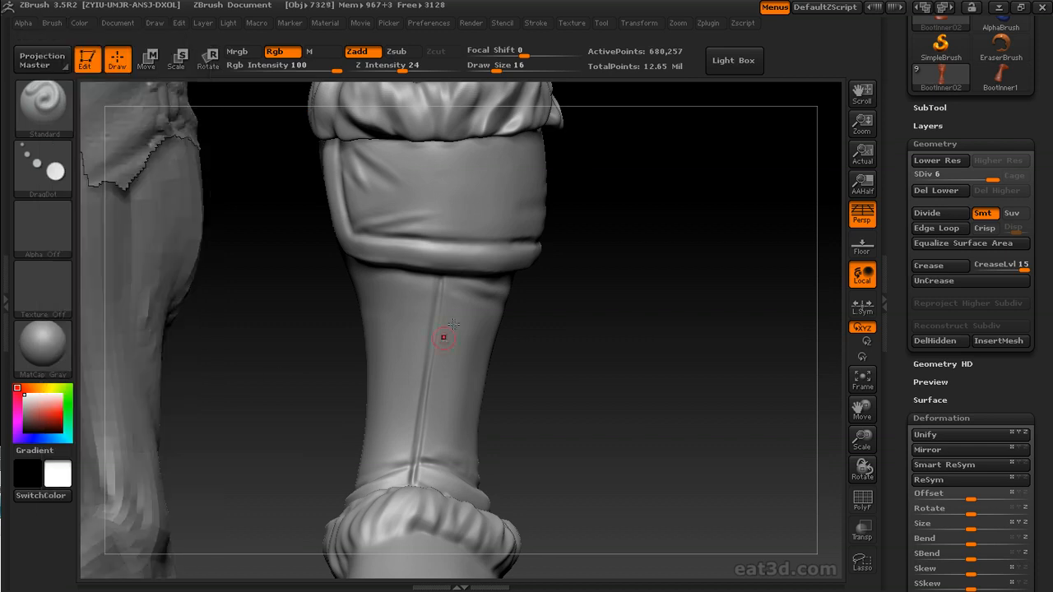
{"action": "left_click_drag", "start_coordinate": [444, 337], "coordinate": [589, 280]}
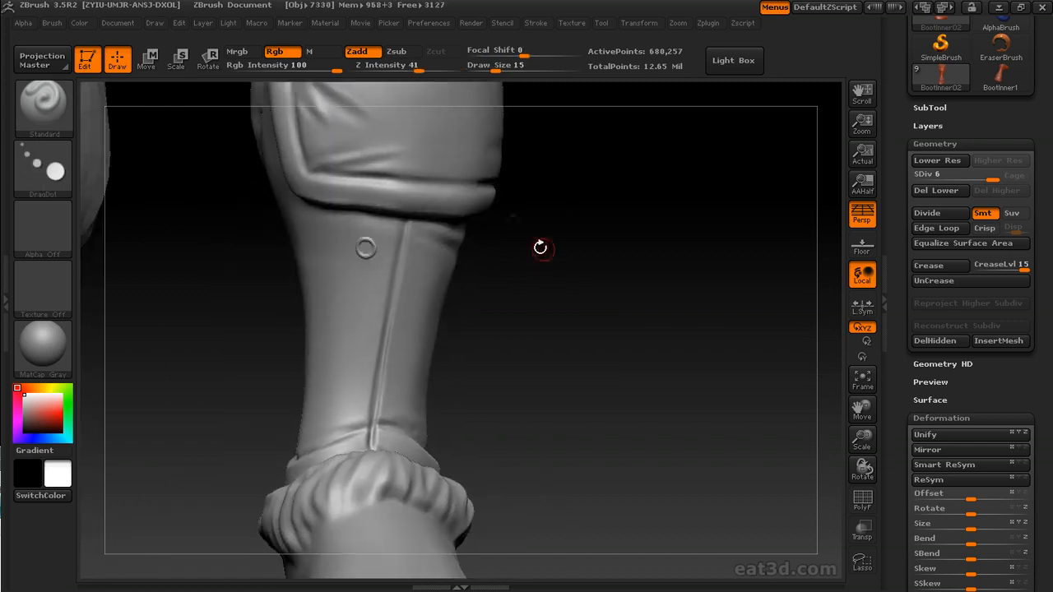
{"action": "left_click", "coordinate": [51, 23]}
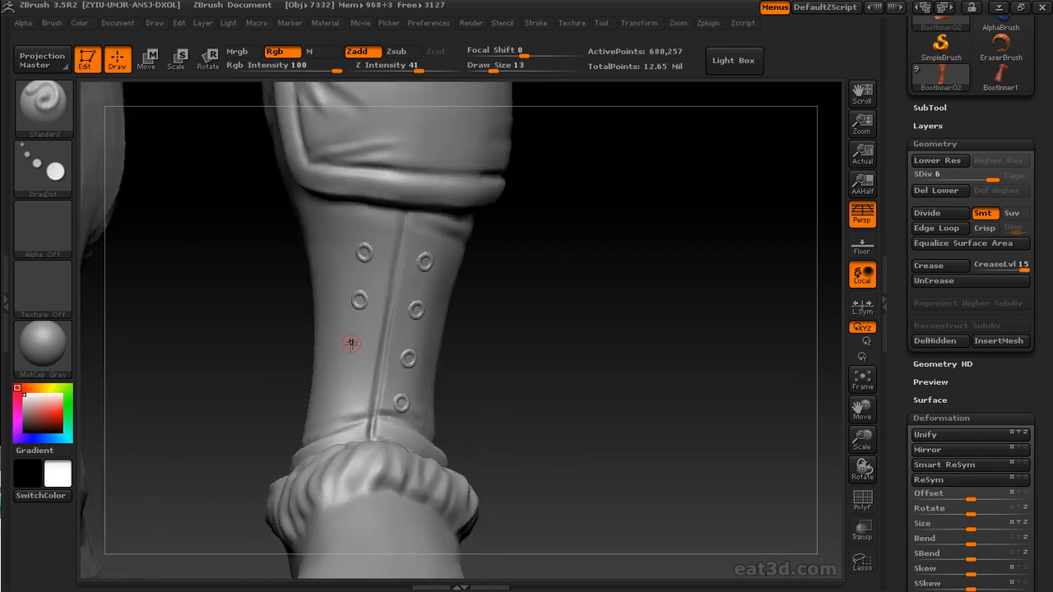
{"action": "left_click", "coordinate": [51, 23]}
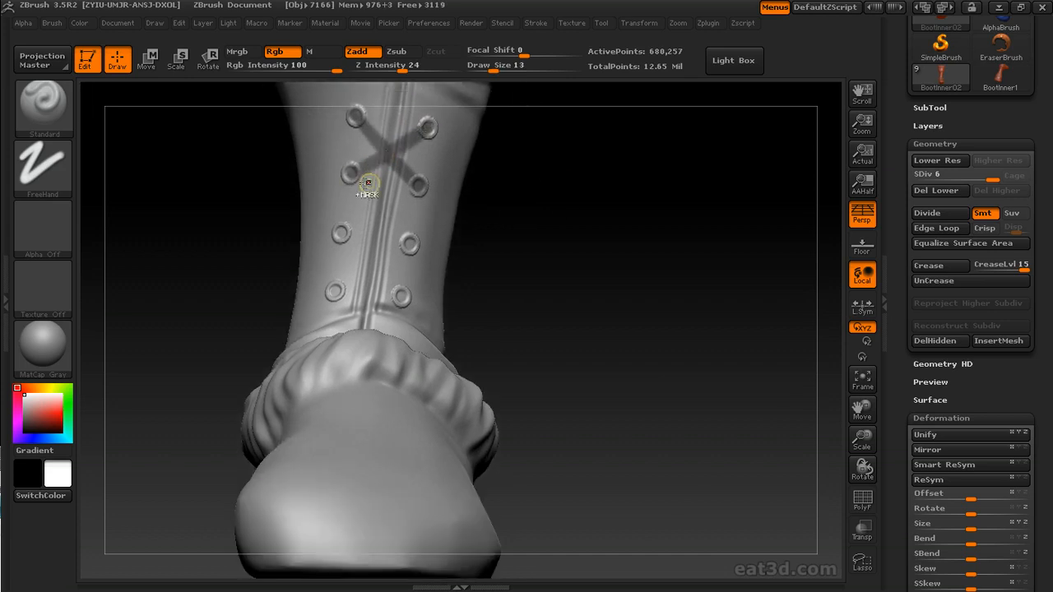
- Draw X-shaped lace strands connecting opposite eyelets down the shin
{"action": "left_click_drag", "start_coordinate": [368, 194], "coordinate": [378, 246]}
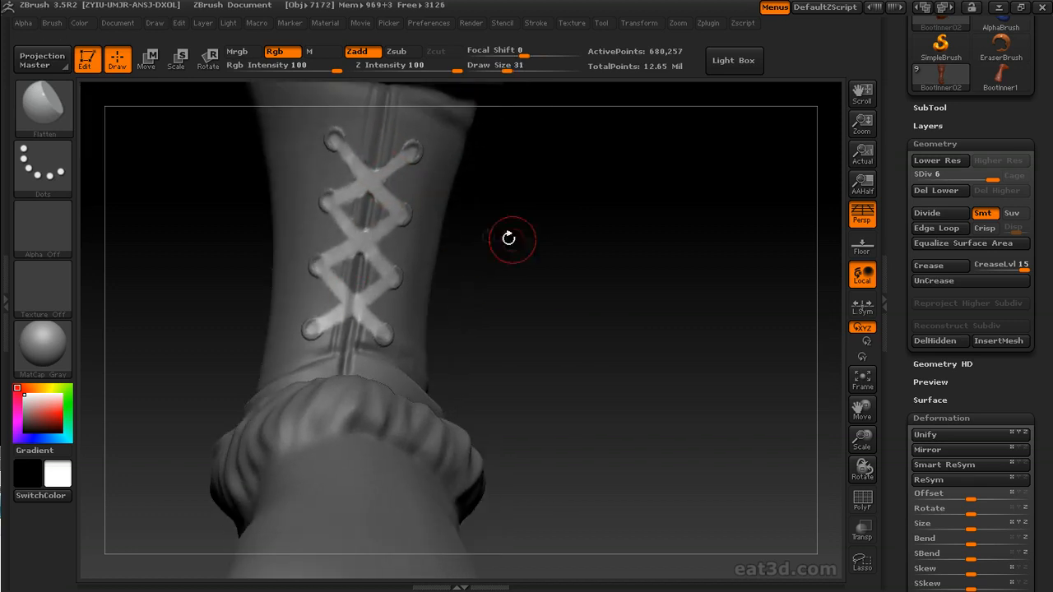
{"action": "left_click_drag", "start_coordinate": [508, 238], "coordinate": [533, 208]}
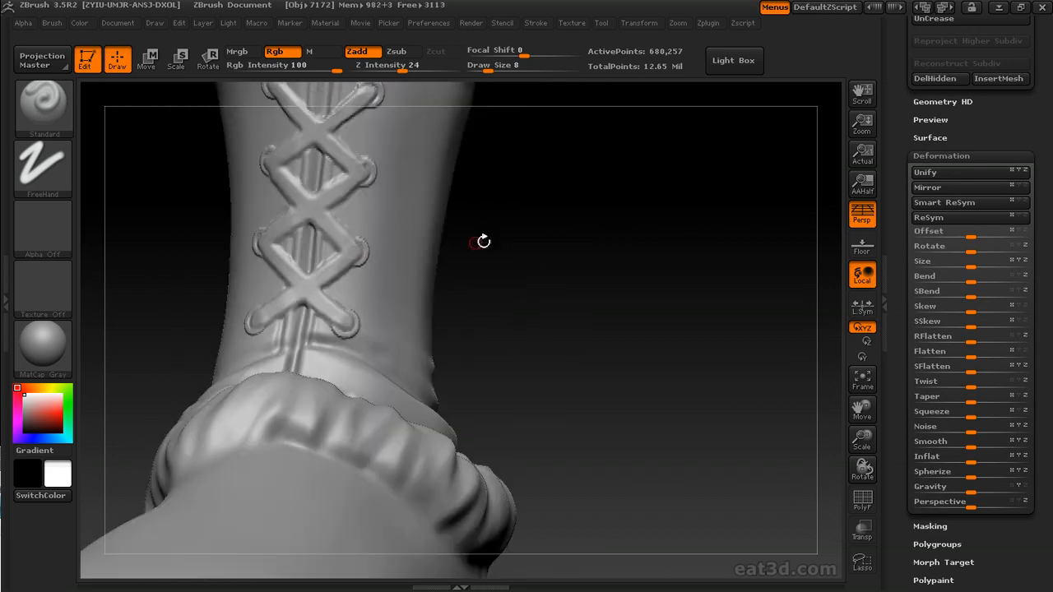
- Sharpen the lace strand edges and groove the surface between them at small draw size
{"action": "left_click_drag", "start_coordinate": [484, 240], "coordinate": [413, 270]}
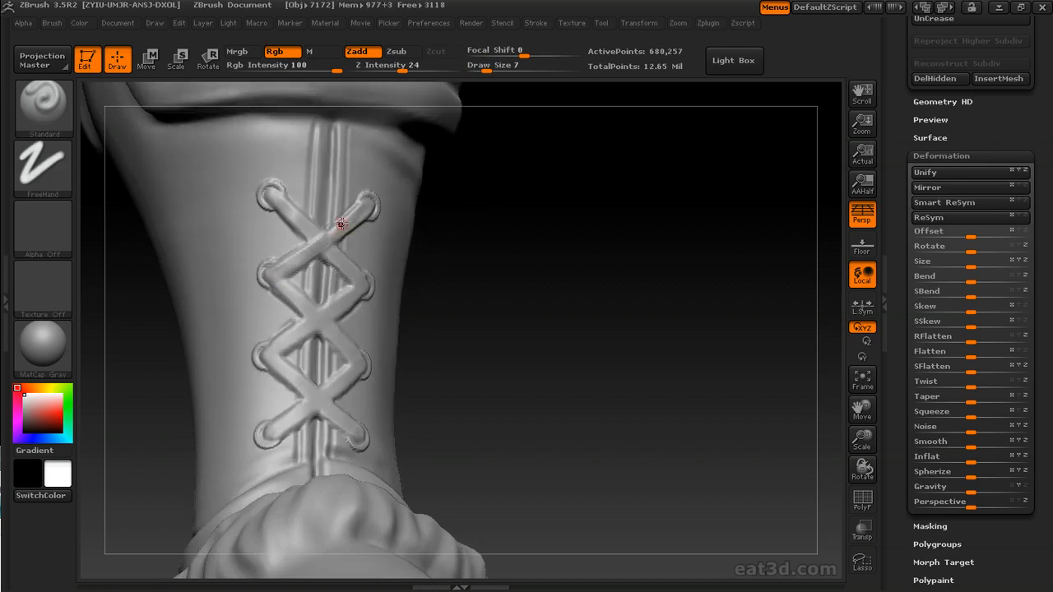
{"action": "left_click_drag", "start_coordinate": [342, 227], "coordinate": [348, 214]}
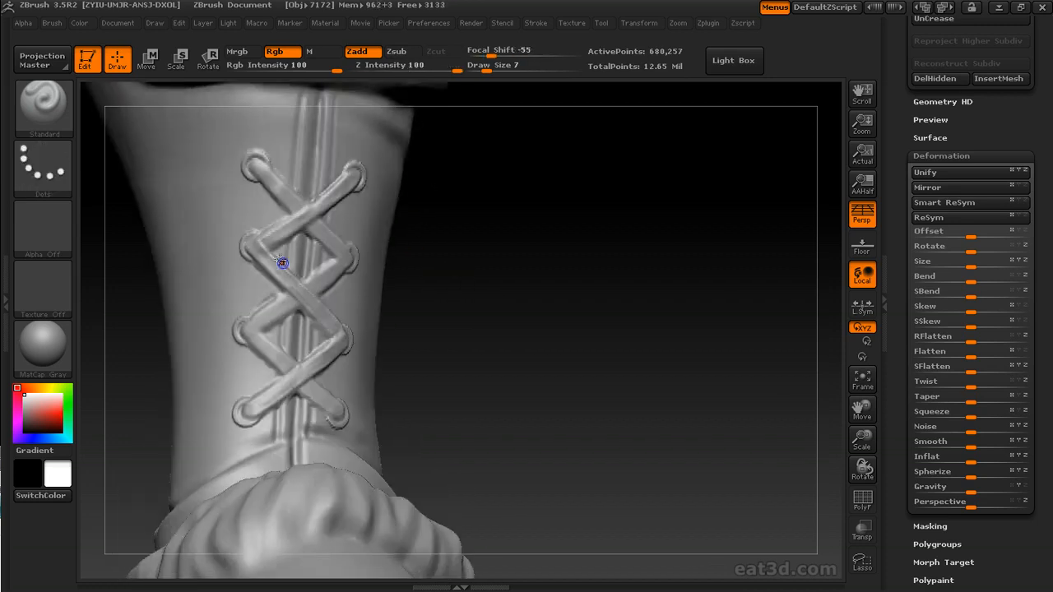
{"action": "left_click_drag", "start_coordinate": [280, 264], "coordinate": [266, 288]}
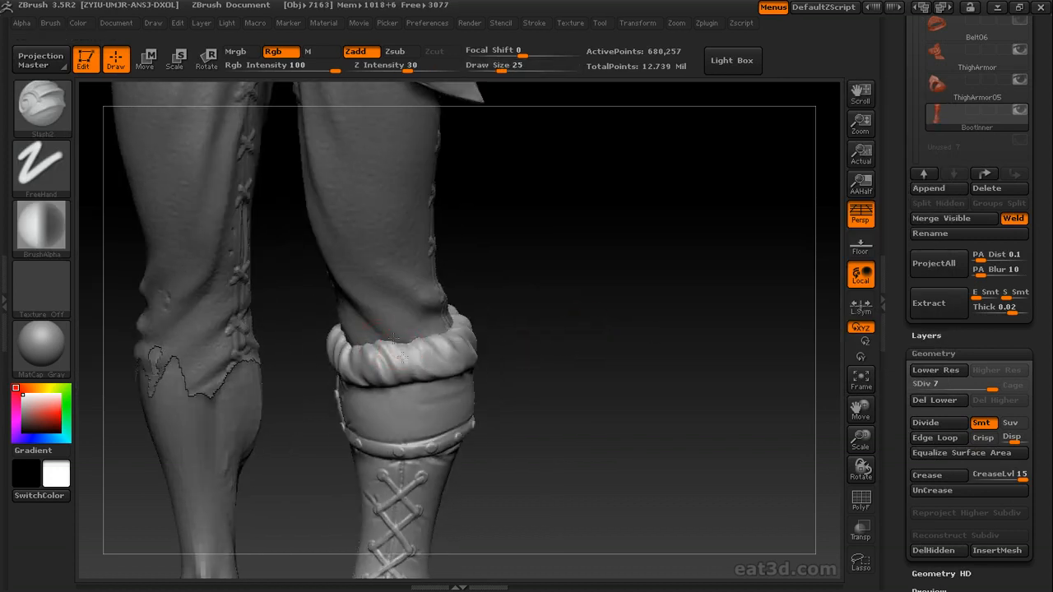
- Orbit around the finished boot to review the laced shin and wrapped foot
{"action": "left_click_drag", "start_coordinate": [403, 354], "coordinate": [576, 332]}
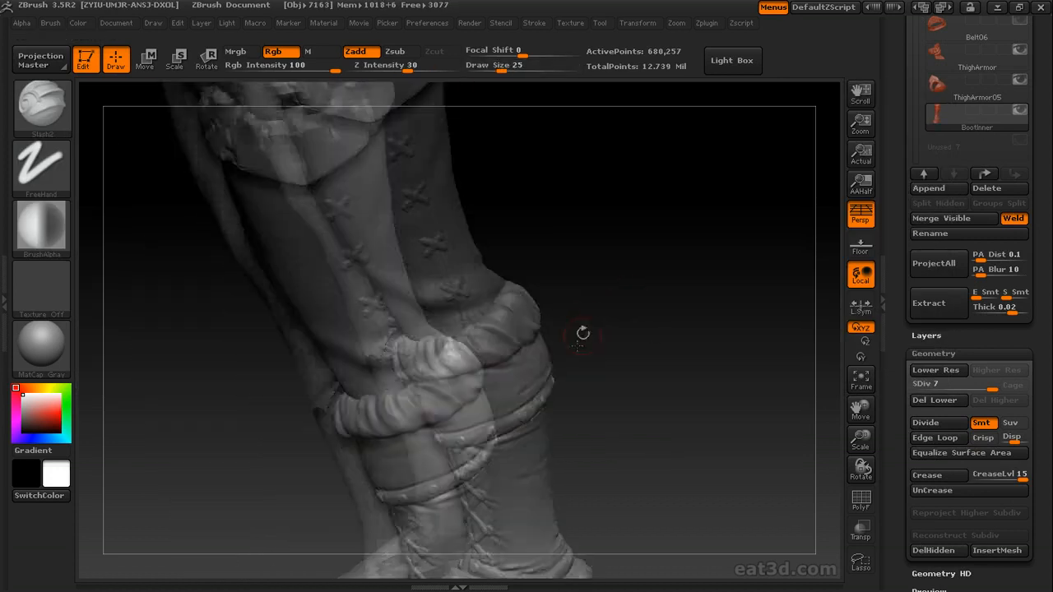
{"action": "left_click_drag", "start_coordinate": [575, 332], "coordinate": [431, 424]}
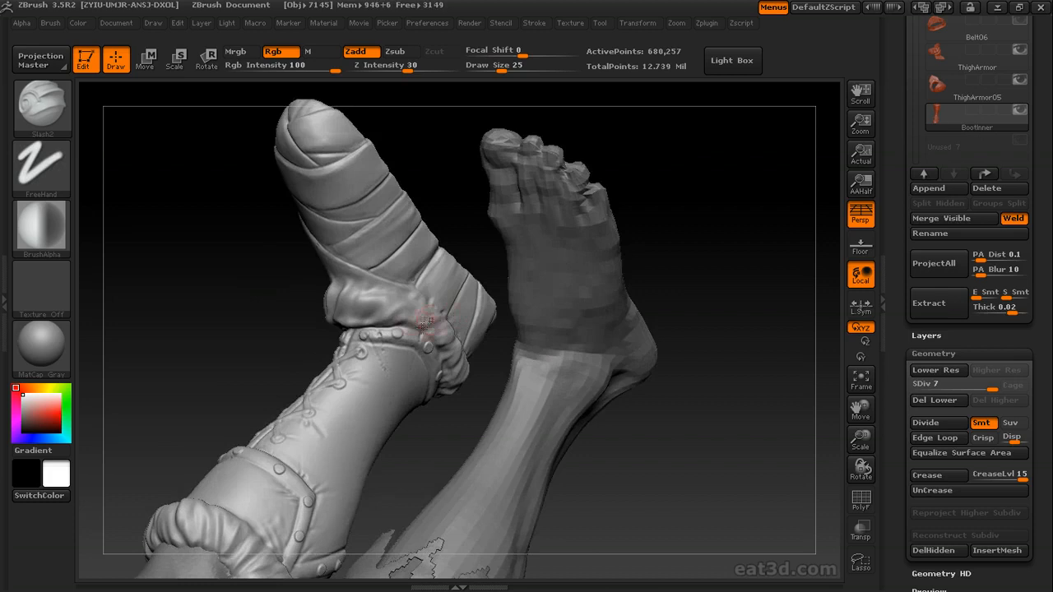
{"action": "left_click_drag", "start_coordinate": [425, 330], "coordinate": [403, 337]}
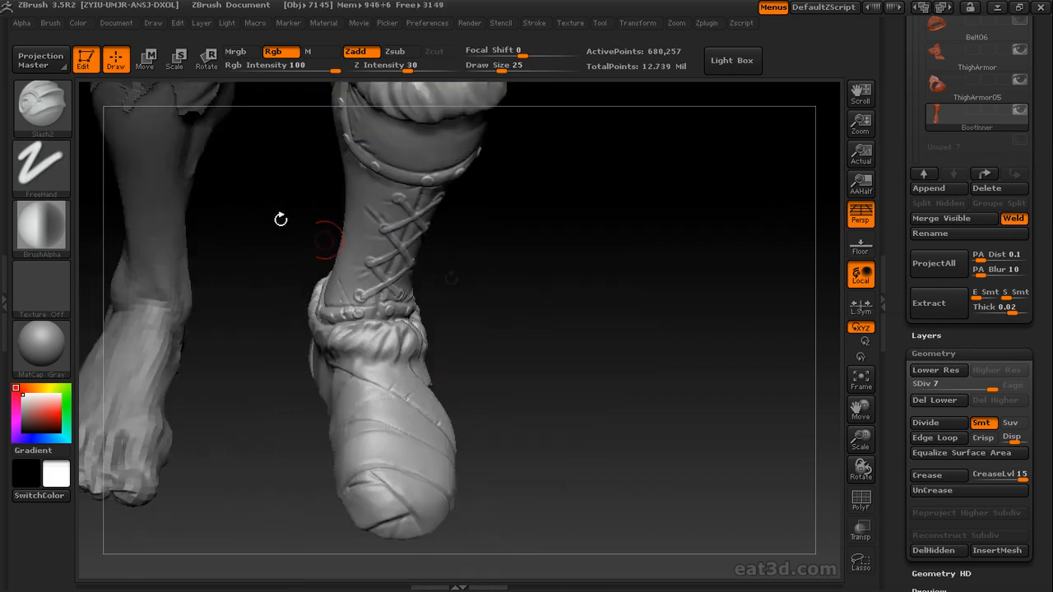
{"action": "left_click_drag", "start_coordinate": [280, 220], "coordinate": [583, 334]}
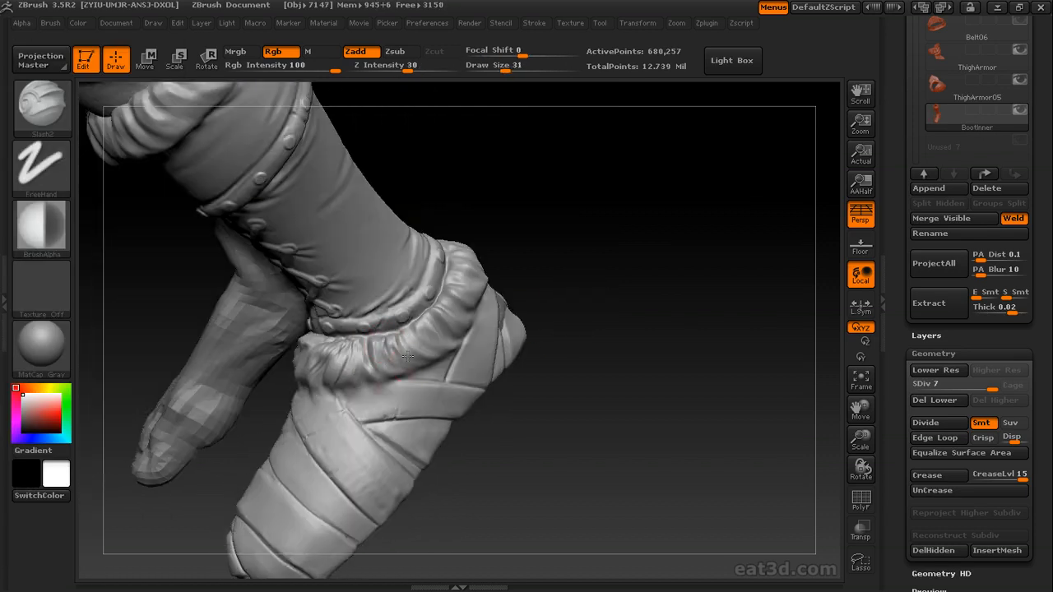
{"action": "left_click_drag", "start_coordinate": [408, 359], "coordinate": [337, 387]}
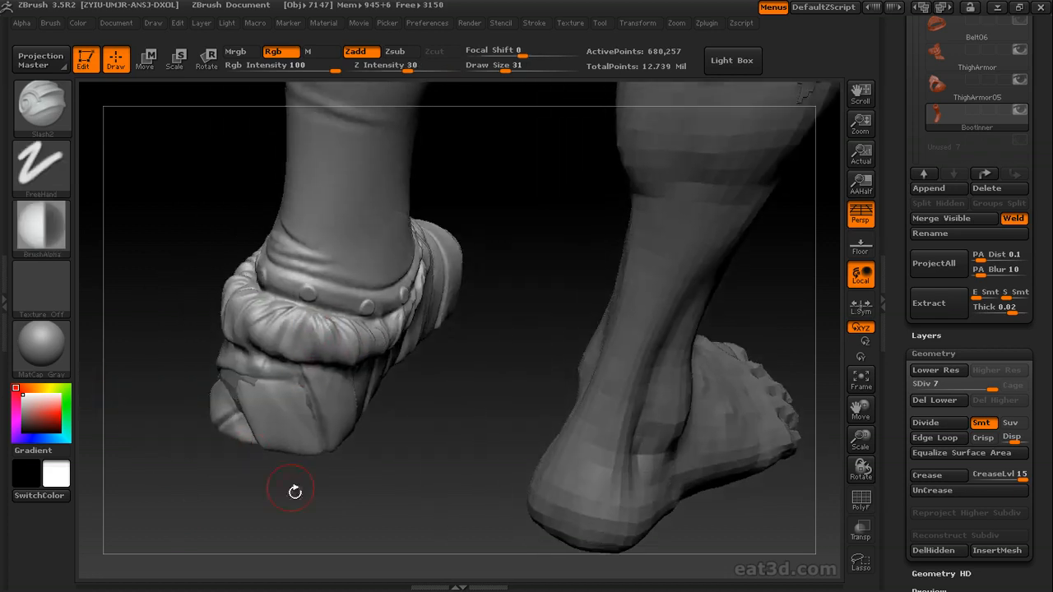
- Orbit to the heel and down onto the fur cuff to inspect it from several angles
{"action": "left_click_drag", "start_coordinate": [293, 492], "coordinate": [357, 296]}
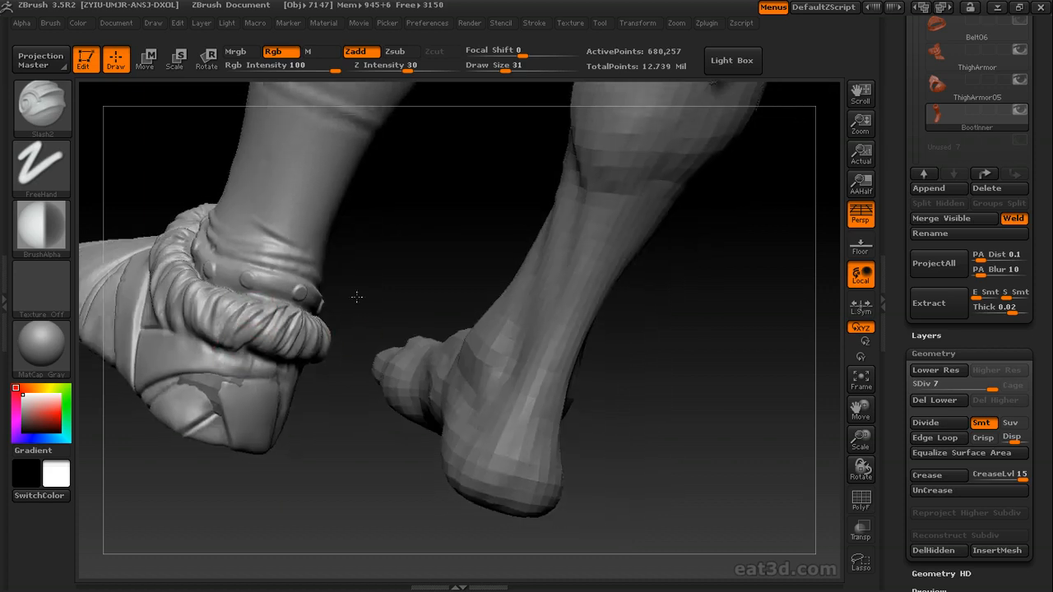
{"action": "left_click_drag", "start_coordinate": [356, 296], "coordinate": [514, 341]}
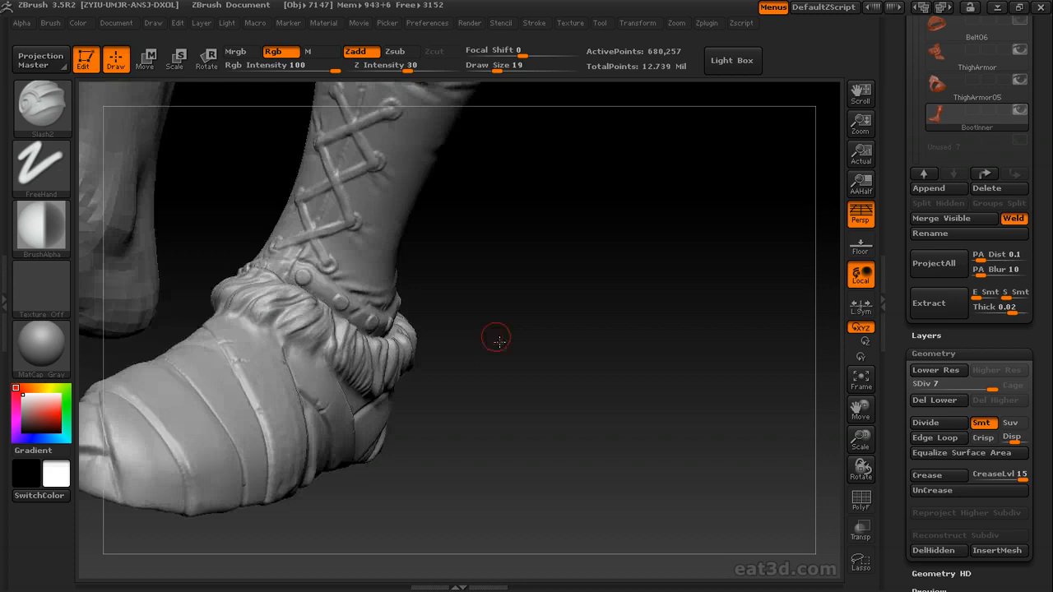
{"action": "left_click_drag", "start_coordinate": [497, 339], "coordinate": [245, 315]}
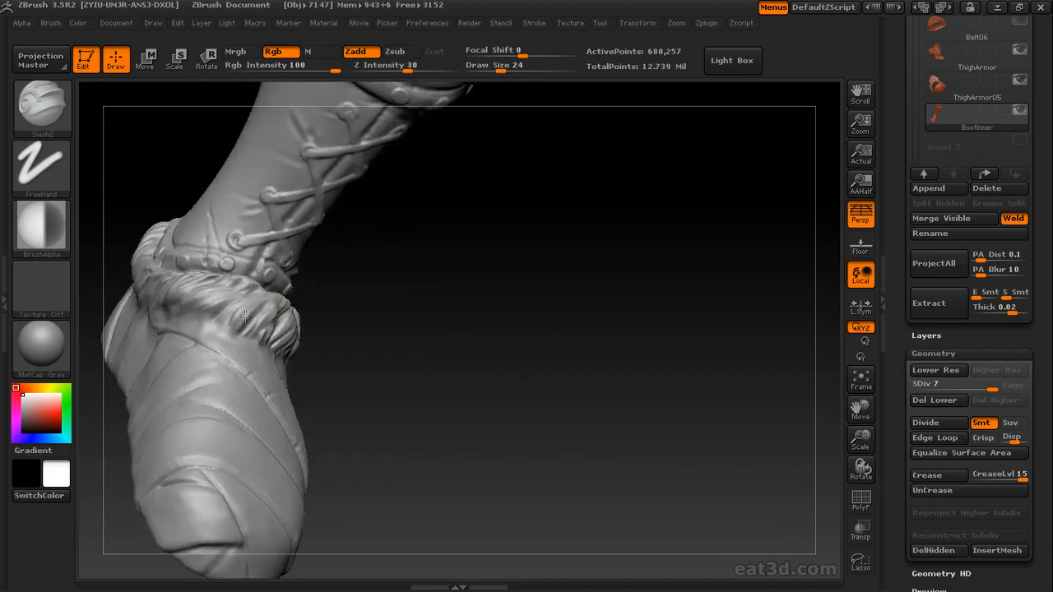
{"action": "left_click_drag", "start_coordinate": [247, 316], "coordinate": [370, 345]}
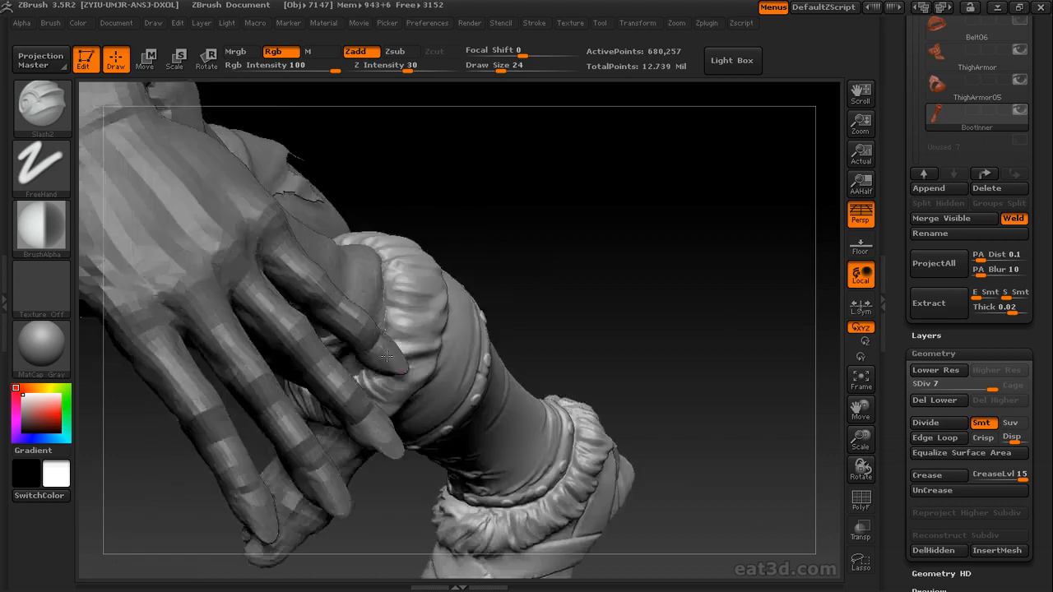
{"action": "left_click_drag", "start_coordinate": [386, 356], "coordinate": [337, 336]}
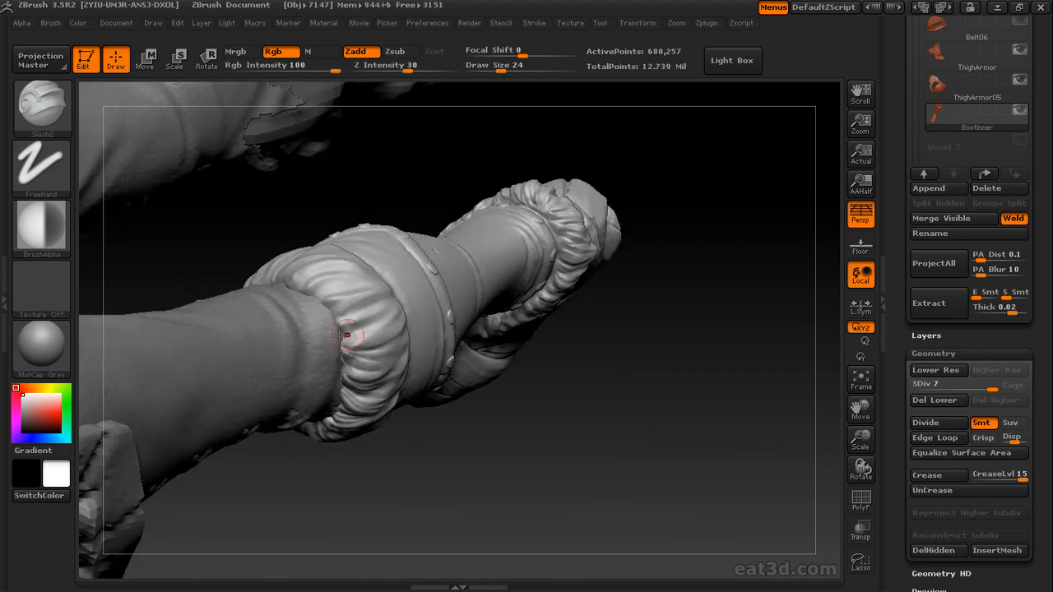
{"action": "left_click_drag", "start_coordinate": [346, 335], "coordinate": [297, 345]}
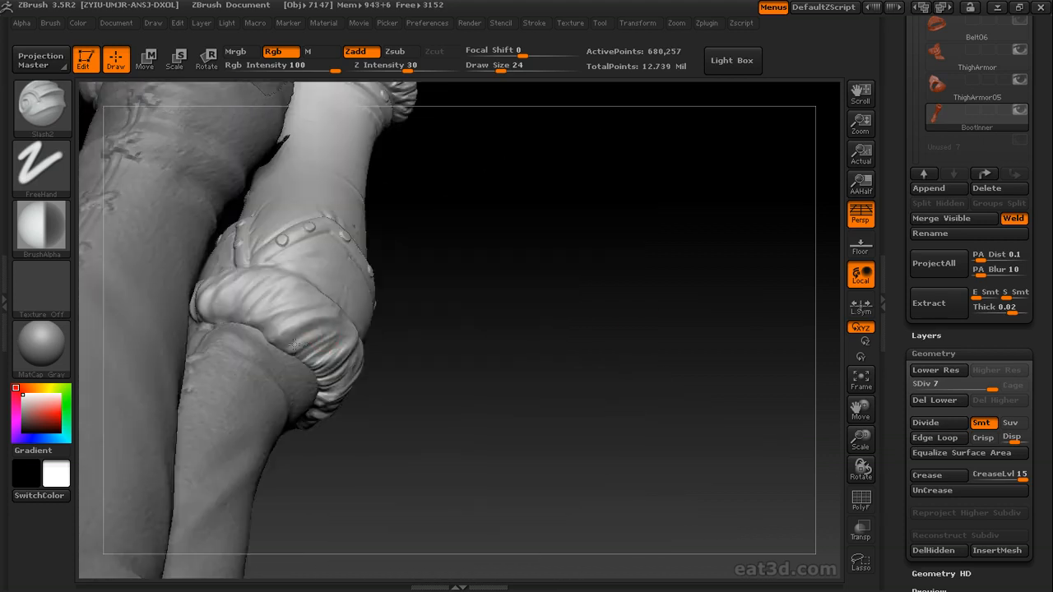